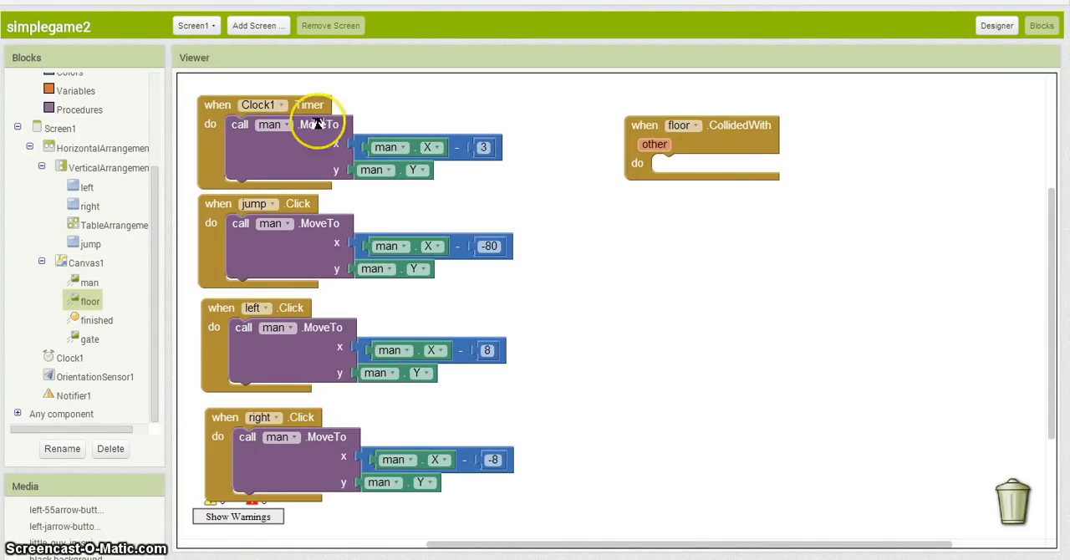
mouse_move(344, 150)
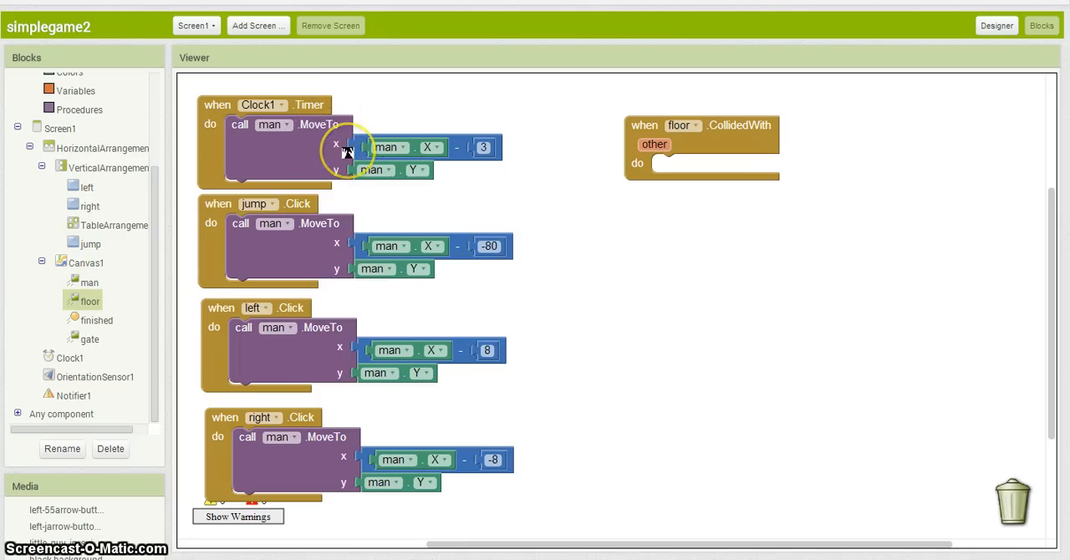
mouse_move(719, 127)
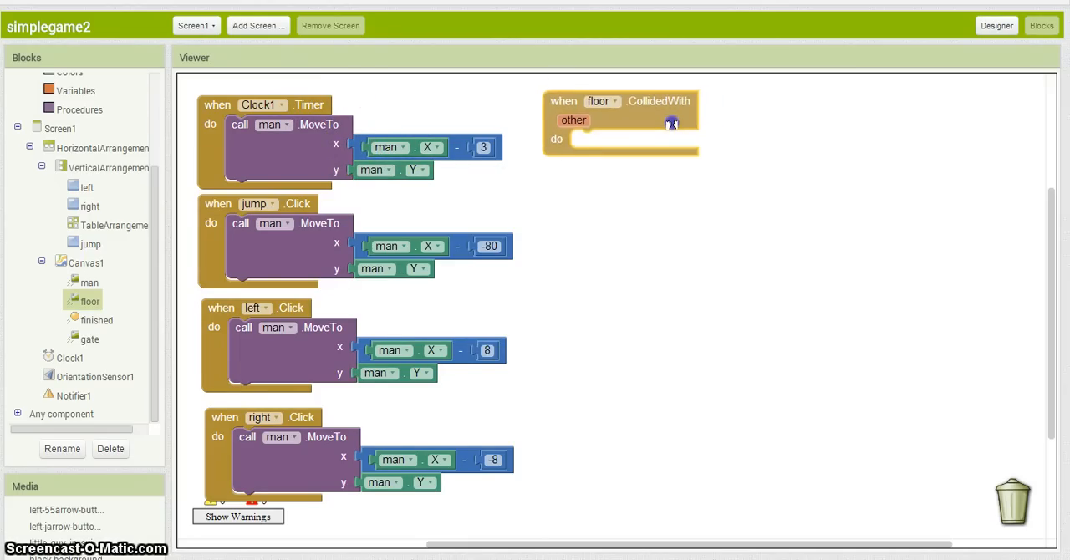
mouse_move(715, 249)
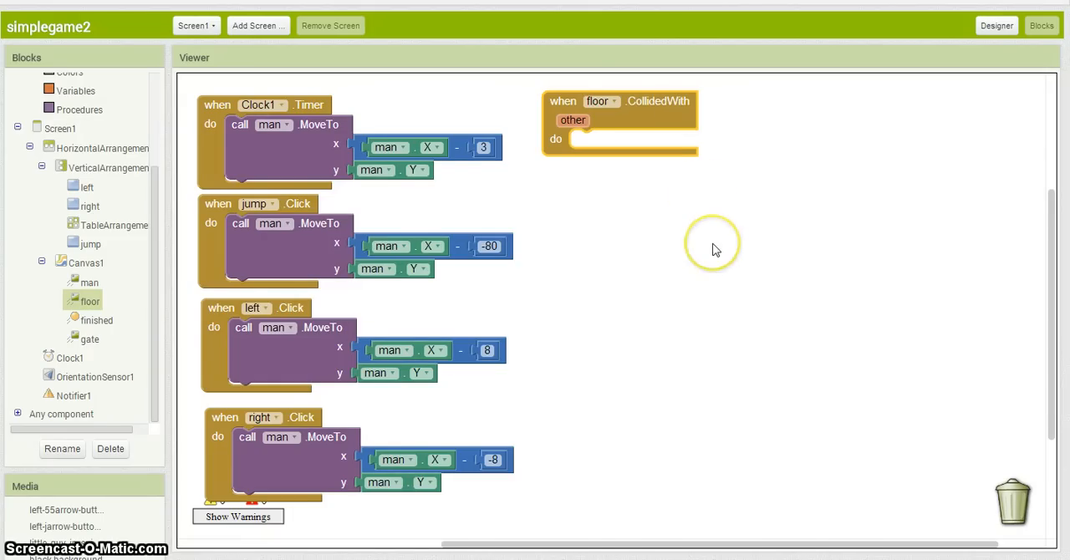
mouse_move(716, 124)
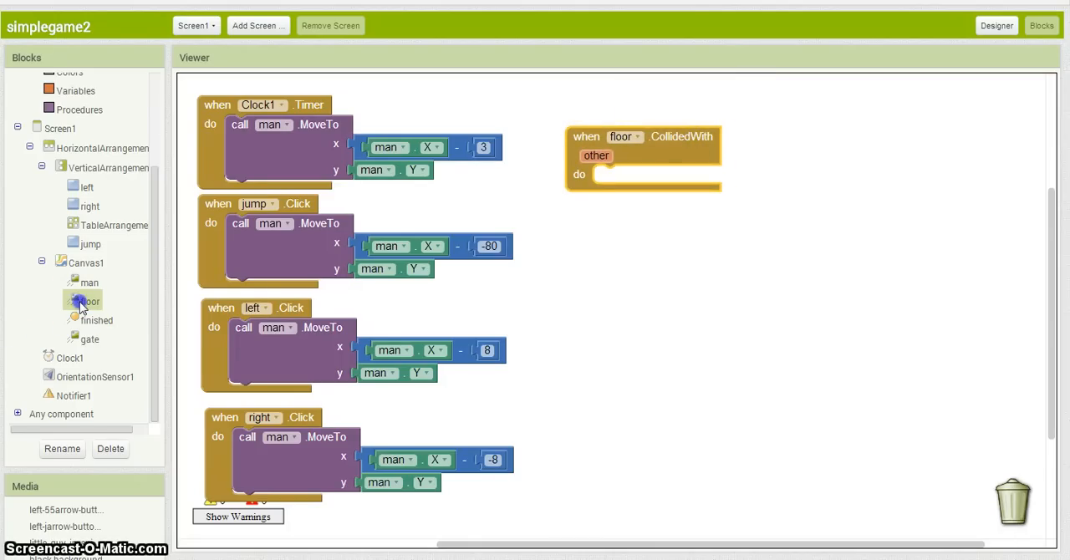
Add an empty 'when floor.CollidedWith' event handler from the floor sprite's blocks
left_click(90, 301)
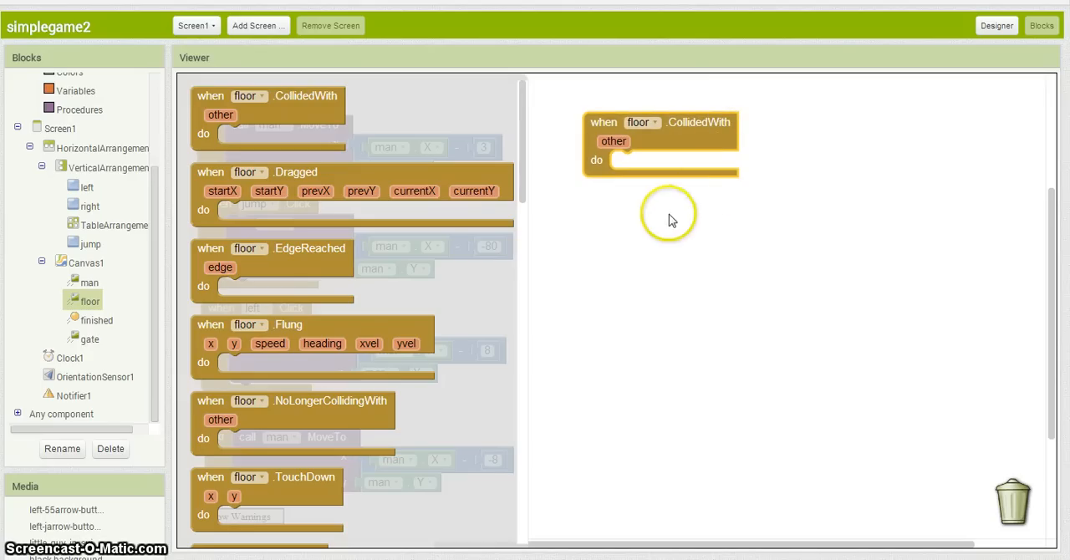
mouse_move(736, 338)
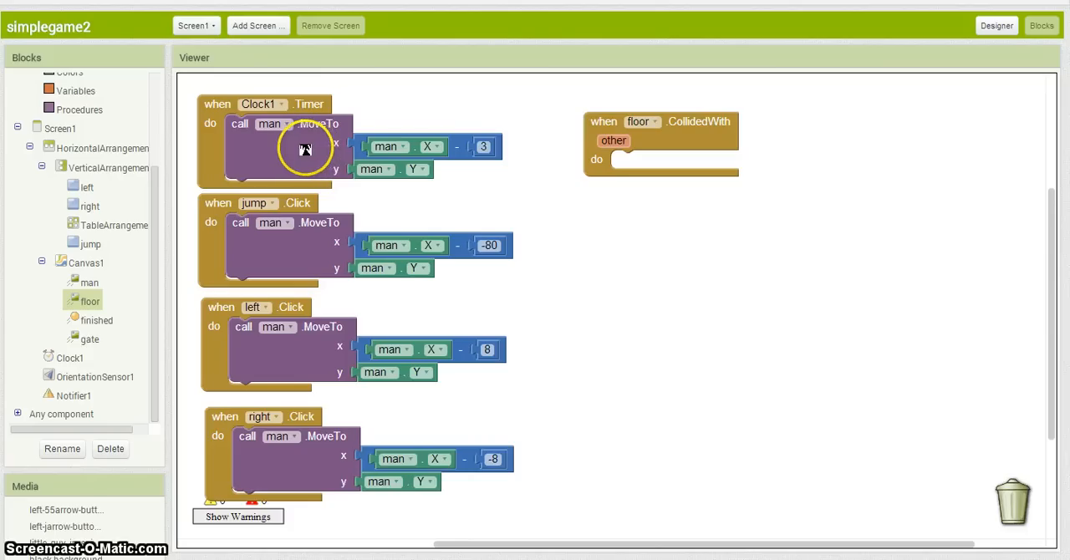
mouse_move(305, 149)
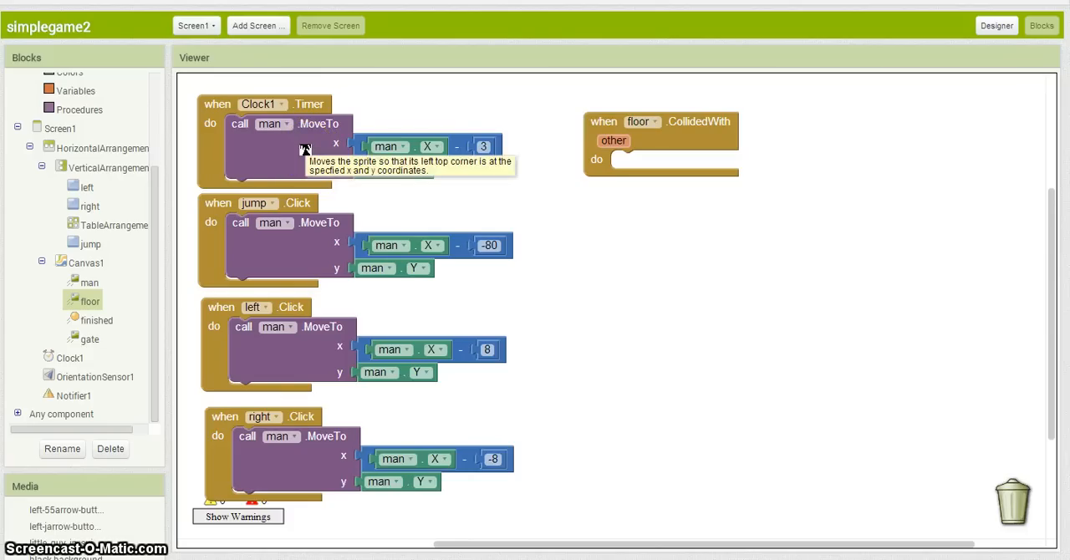
Duplicate the timer's man.MoveTo into floor.CollidedWith and set its number offset to -3
right_click(301, 146)
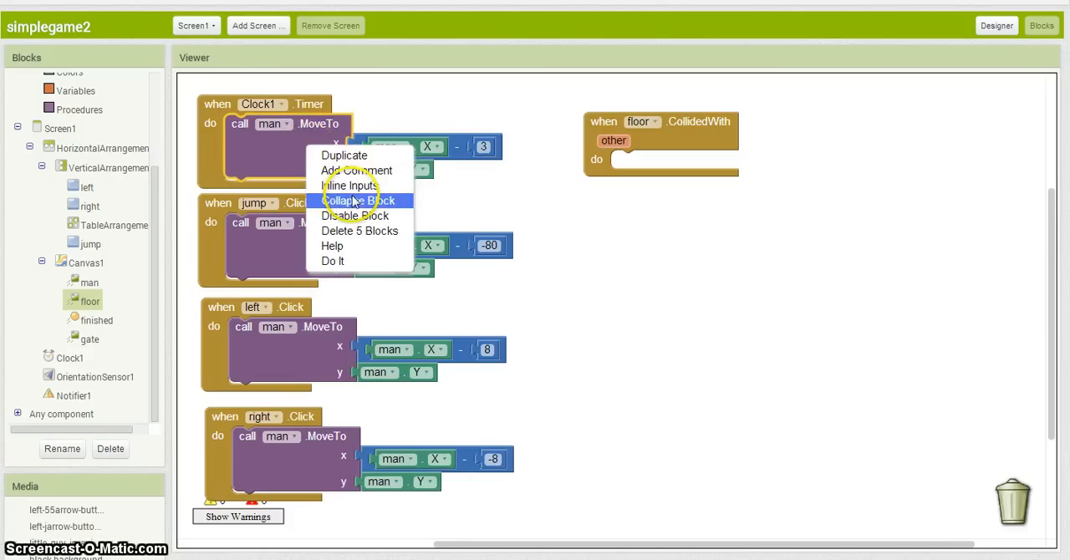
left_click(345, 154)
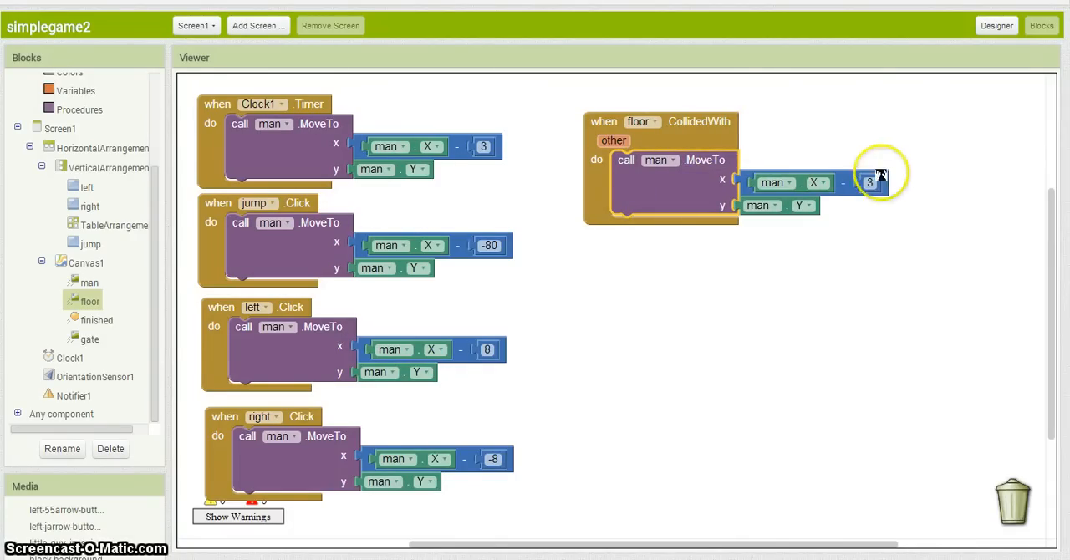
left_click(870, 182)
type("-3")
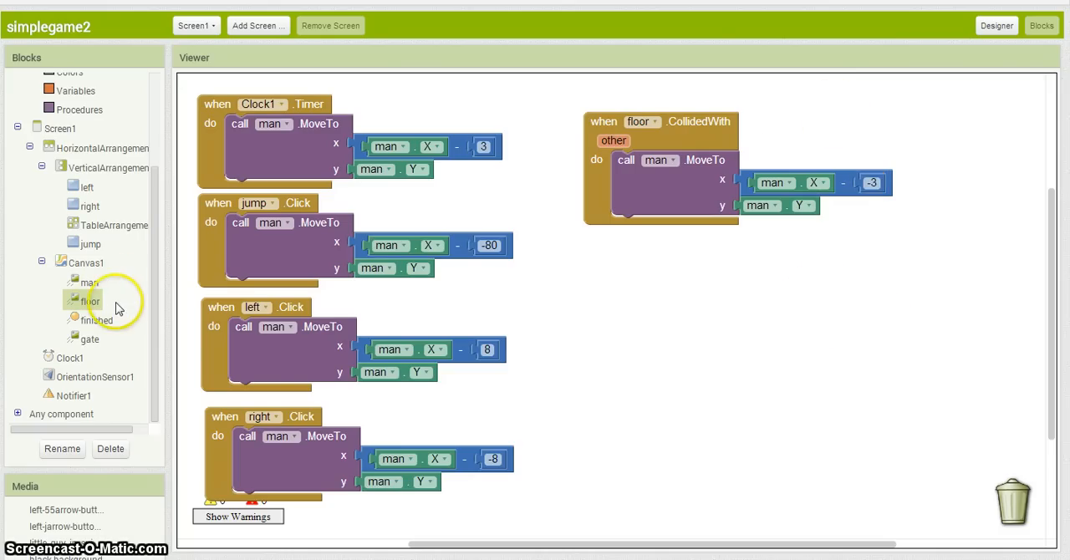
mouse_move(92, 345)
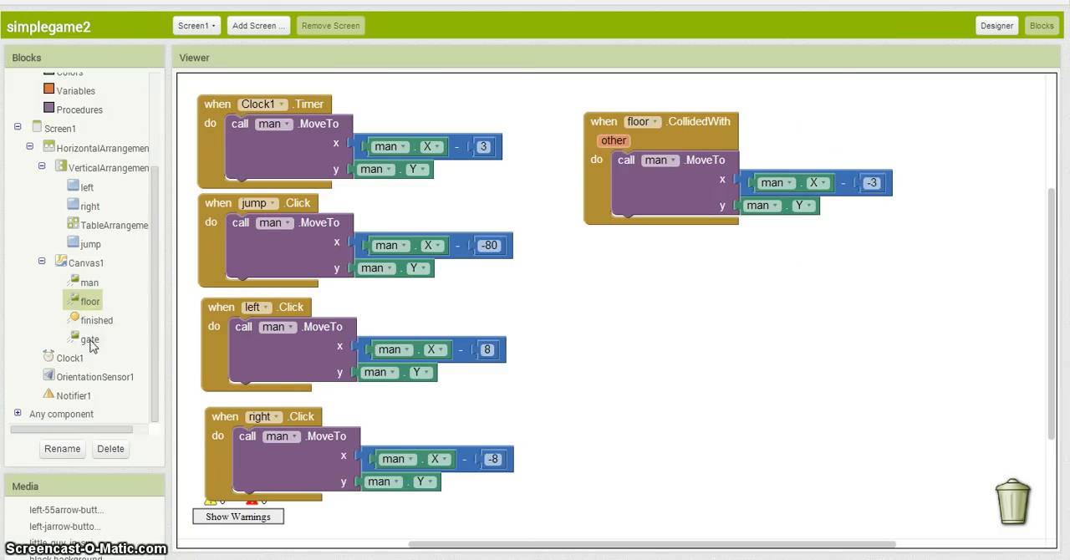
Add a gate.CollidedWith handler holding a duplicated man.MoveTo with empty x and y
left_click(89, 338)
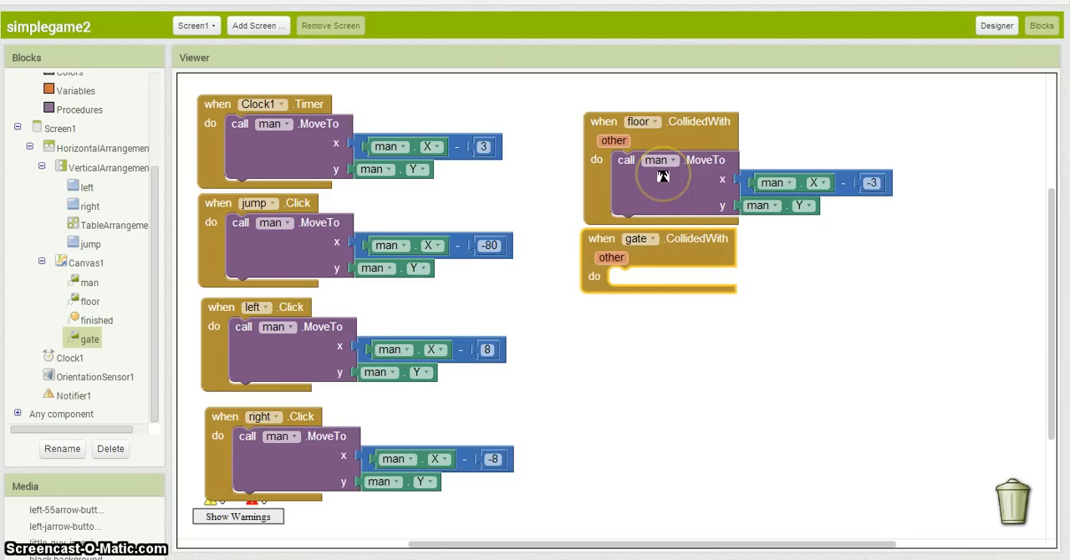
mouse_move(861, 159)
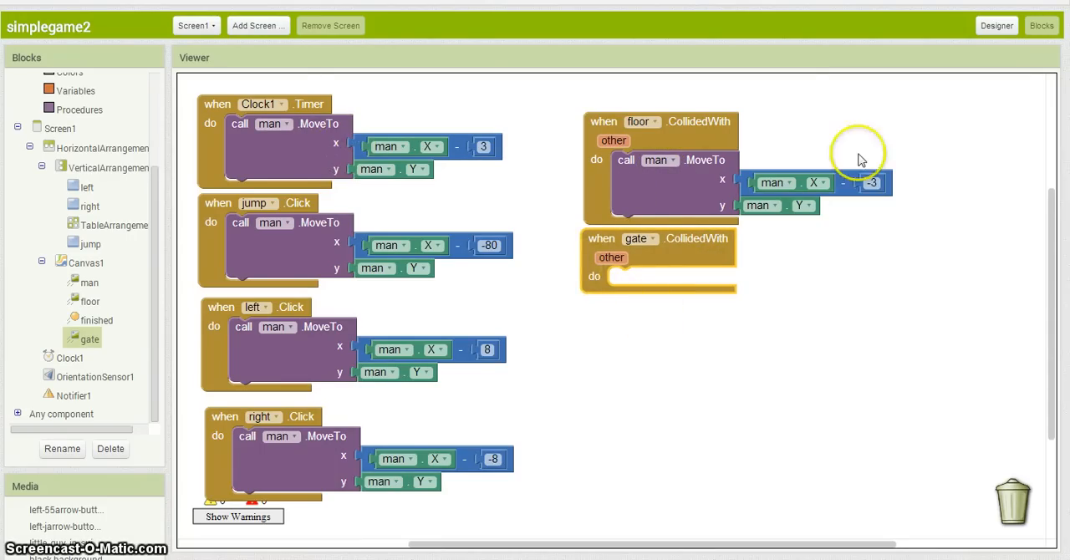
right_click(669, 176)
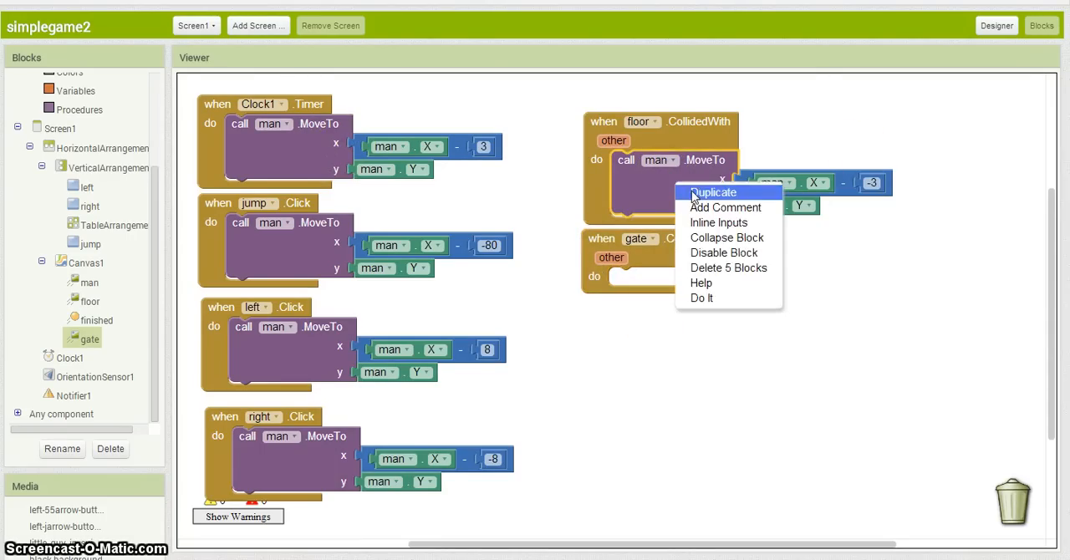
left_click(714, 192)
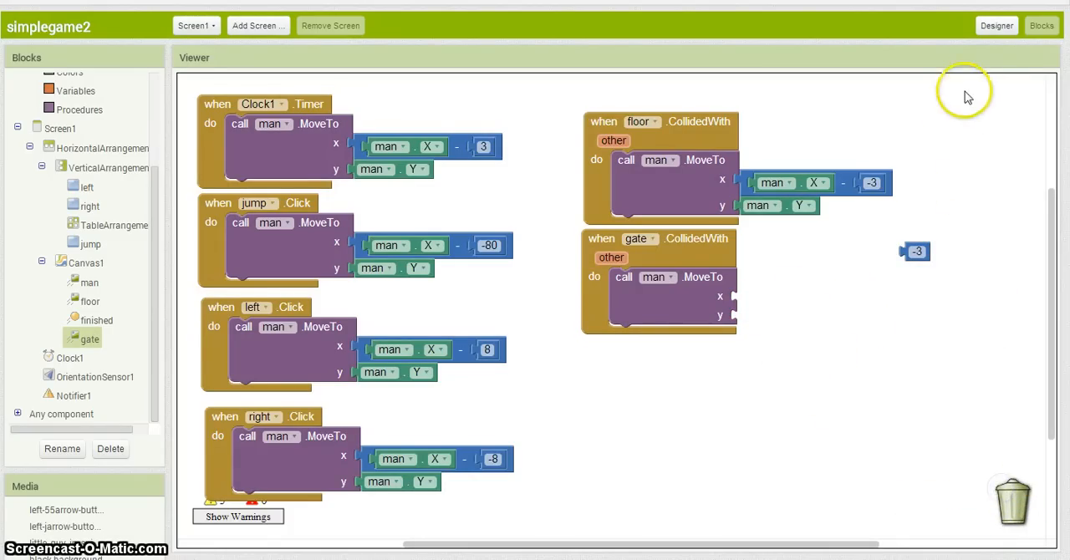
Check the man sprite's X and Y properties in the Designer view
left_click(997, 26)
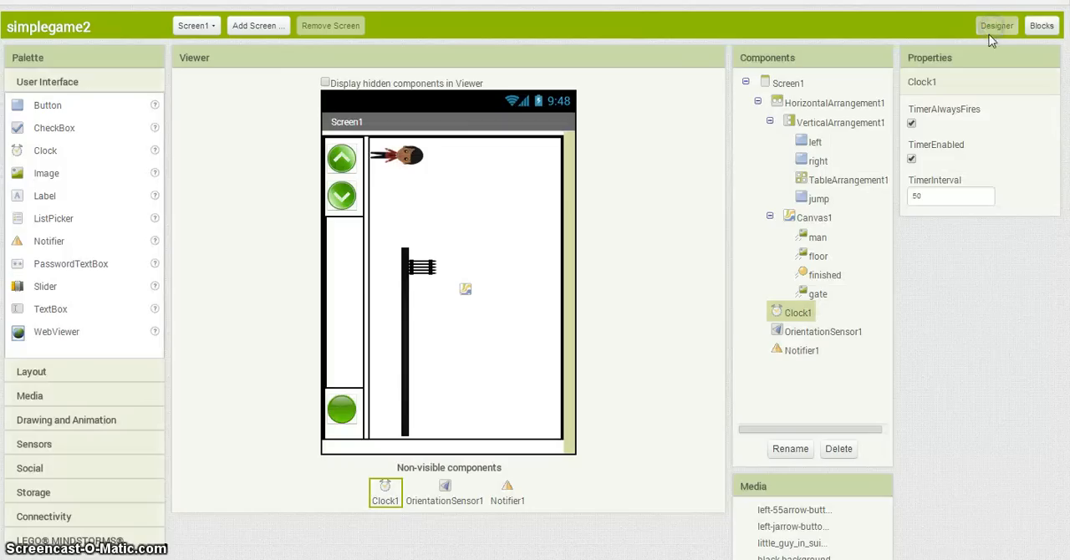
left_click(818, 238)
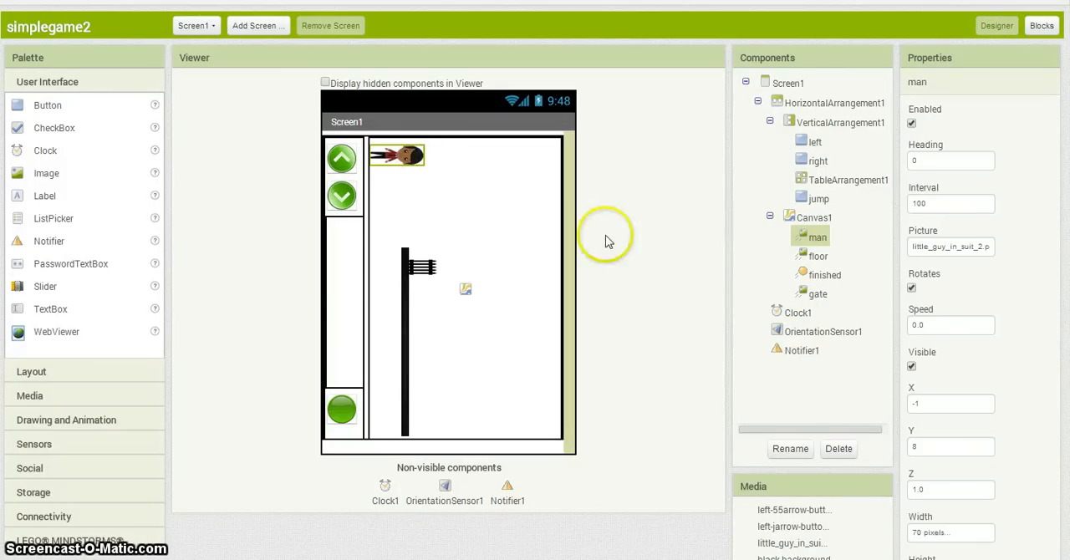
mouse_move(926, 428)
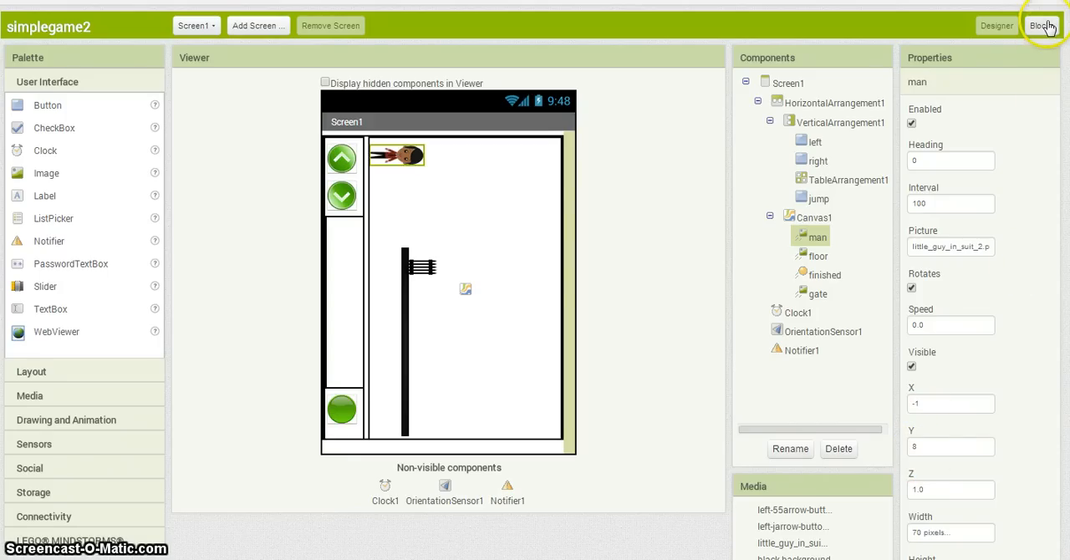
Make gate.CollidedWith move man to x 1 and y 8 using number blocks
left_click(1041, 25)
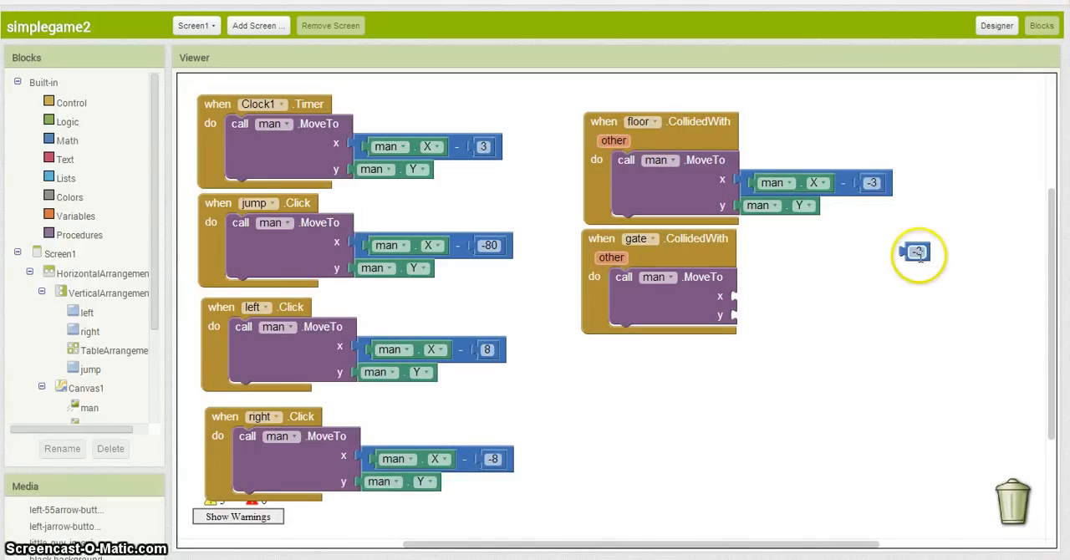
left_click_drag(918, 252, 749, 294)
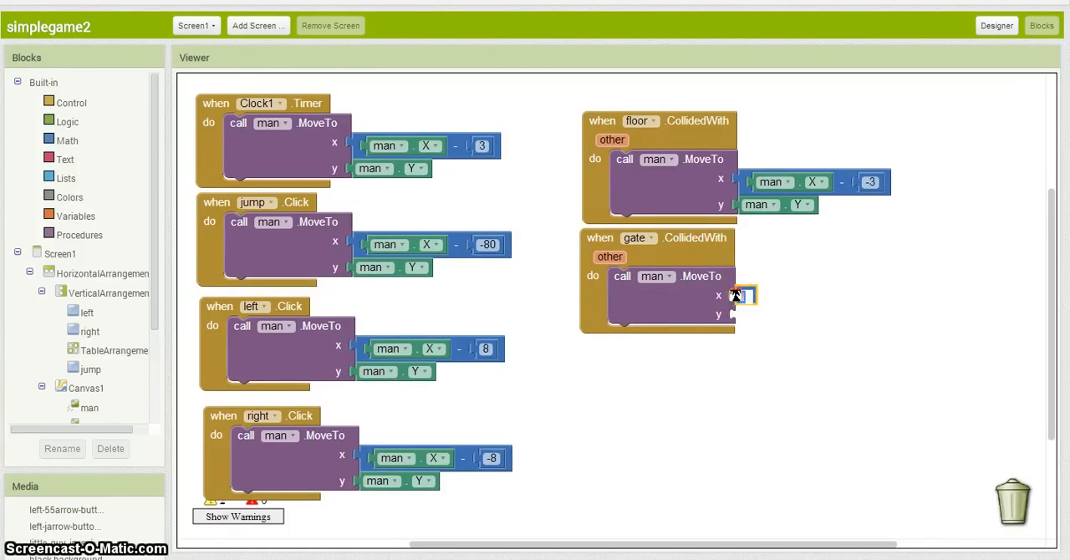
right_click(739, 297)
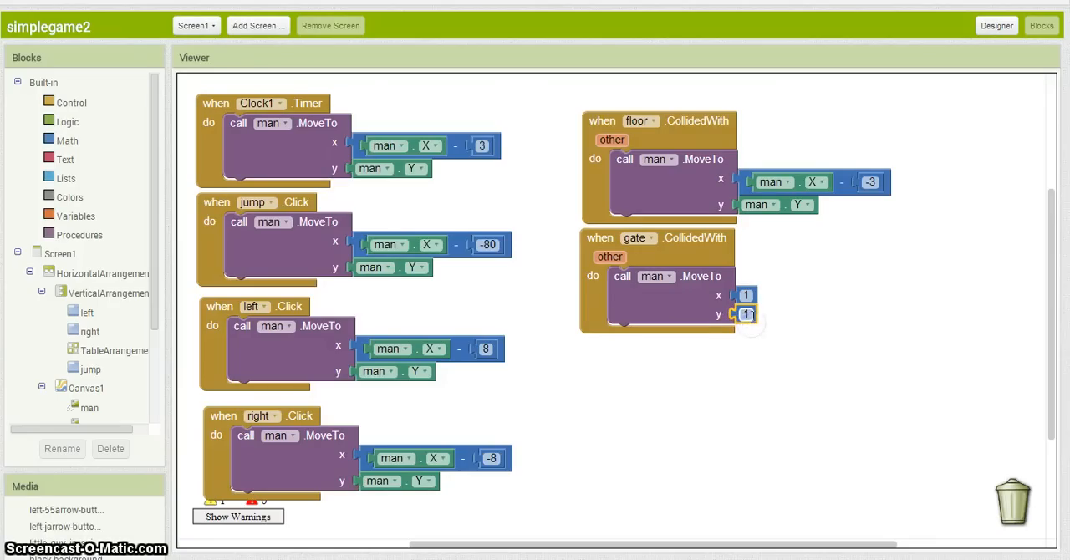
mouse_move(702, 257)
type("8")
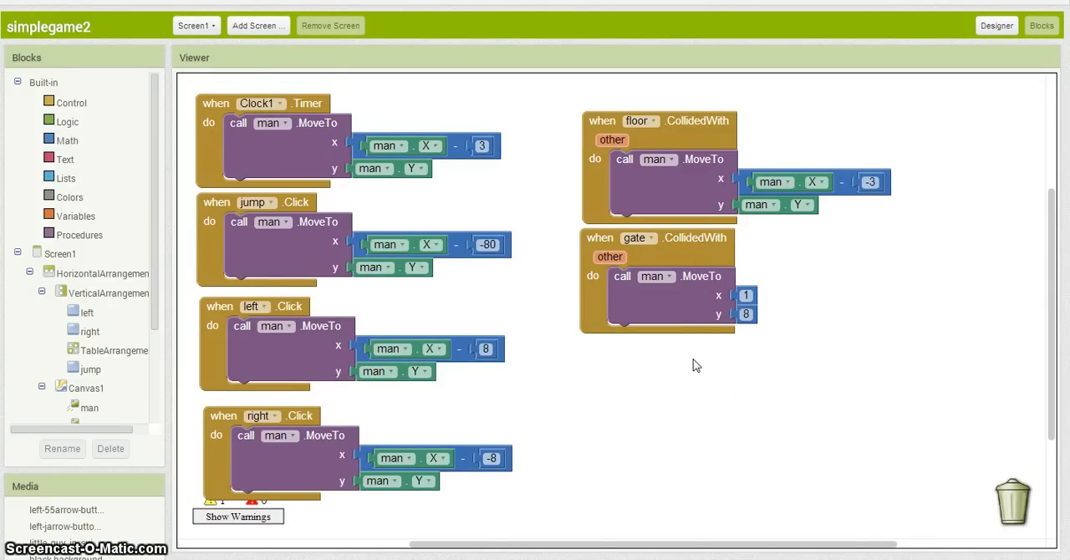
mouse_move(576, 175)
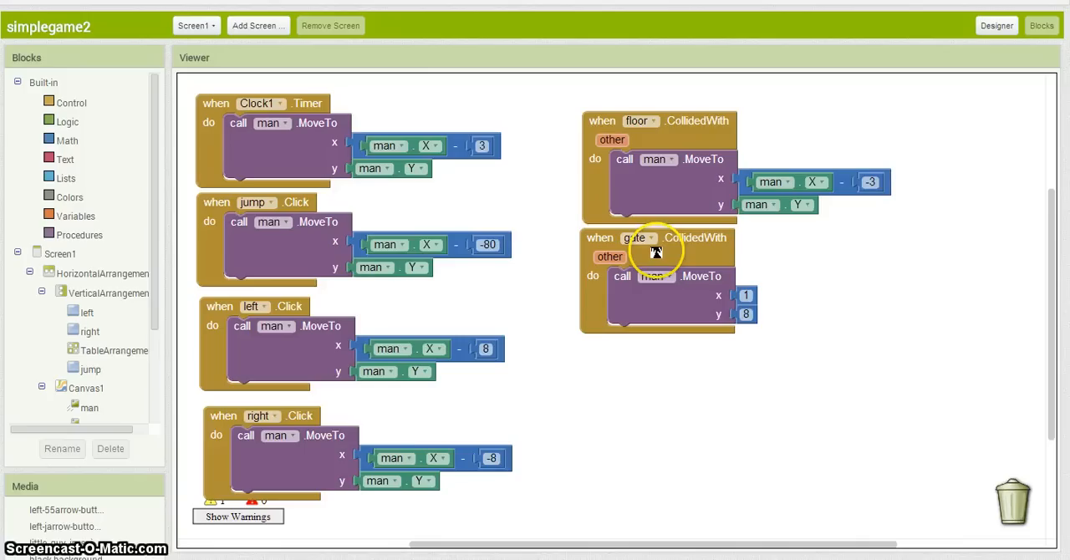
mouse_move(656, 248)
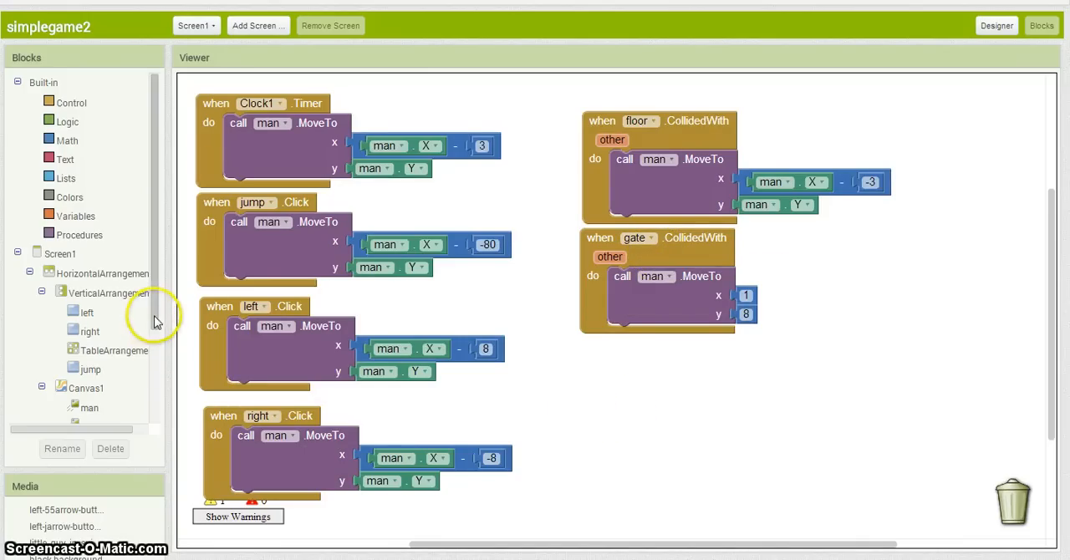
Add a finished.CollidedWith handler calling Notifier1.ShowMessageDialog with message 'you won'
scroll("down", 3)
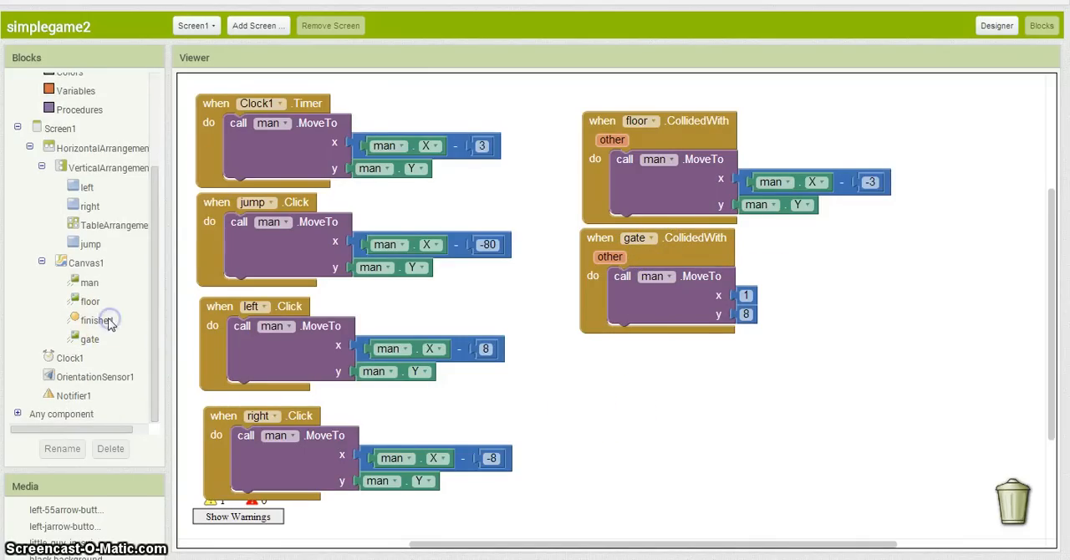
left_click(100, 320)
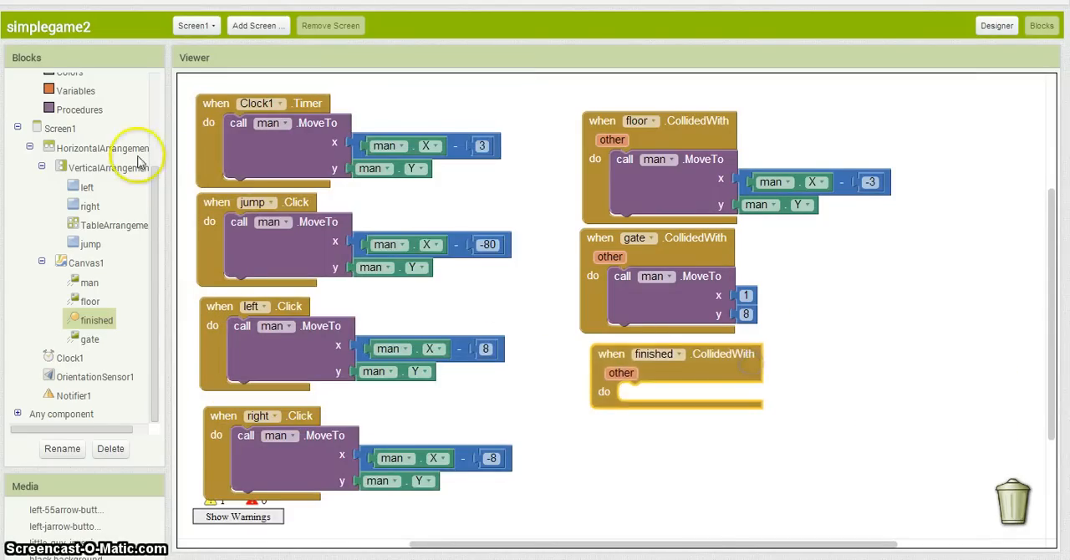
left_click(71, 394)
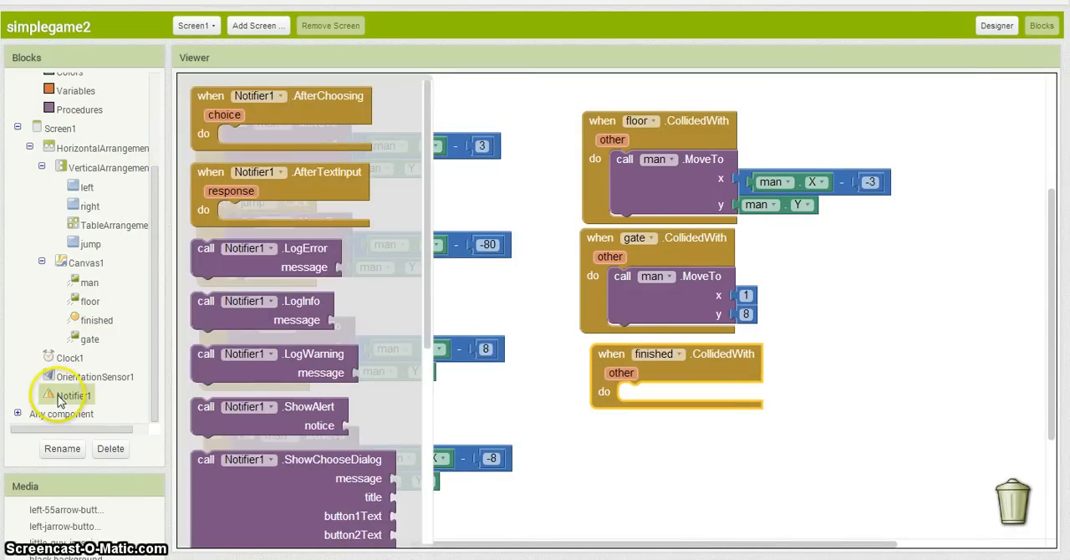
scroll("down", 3)
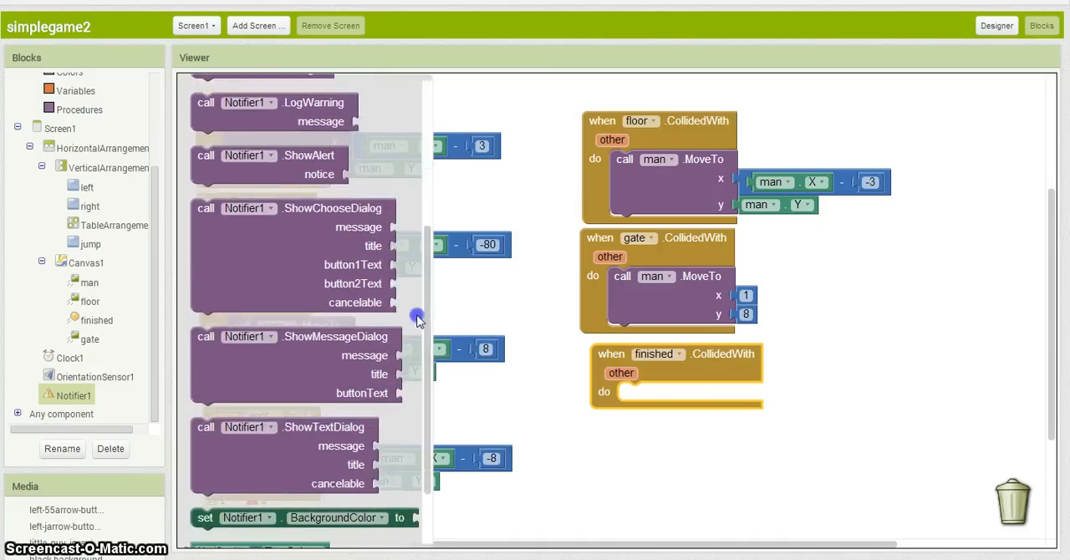
scroll("down", 3)
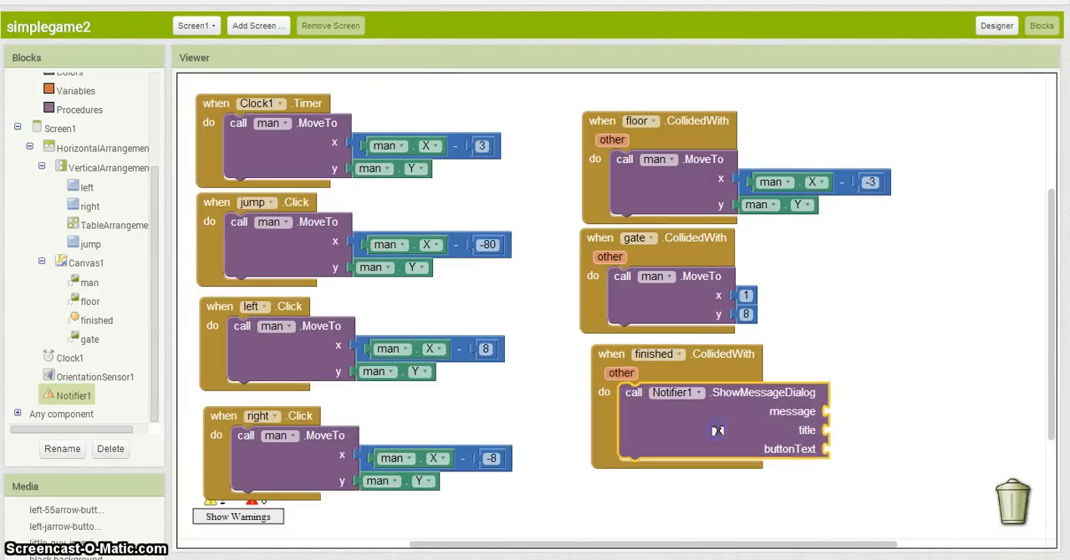
mouse_move(157, 191)
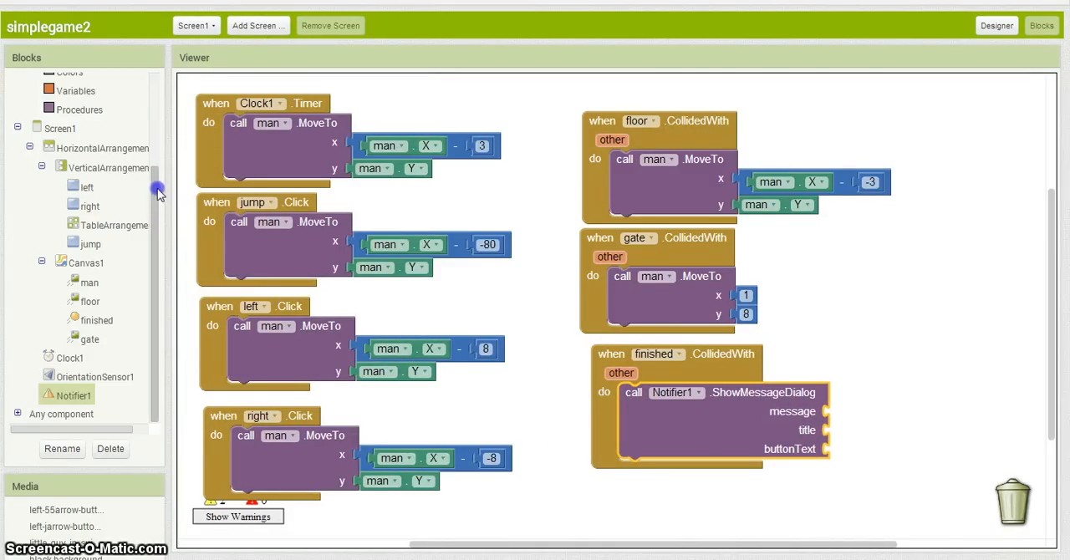
left_click(67, 158)
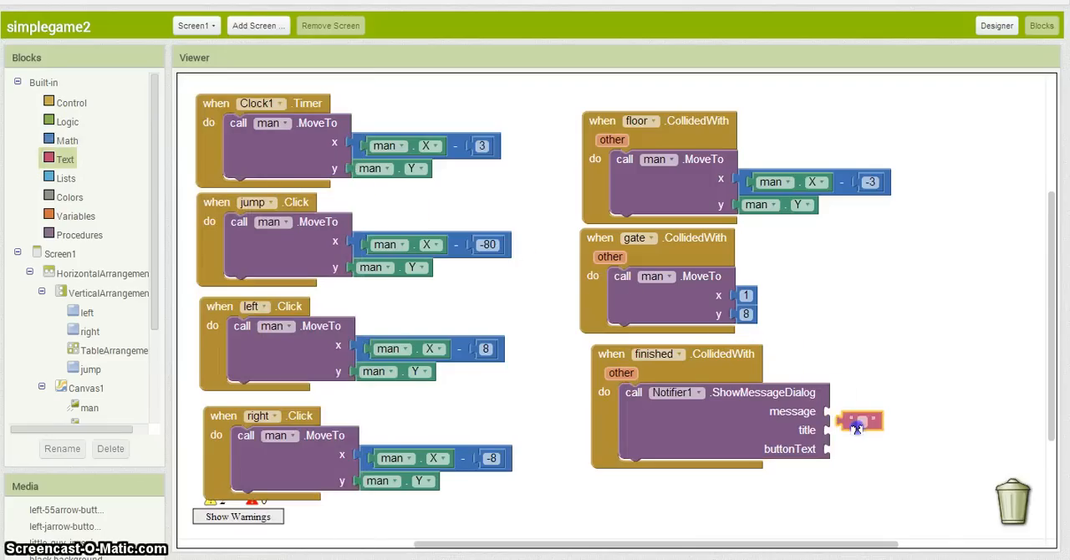
left_click_drag(856, 421, 845, 412)
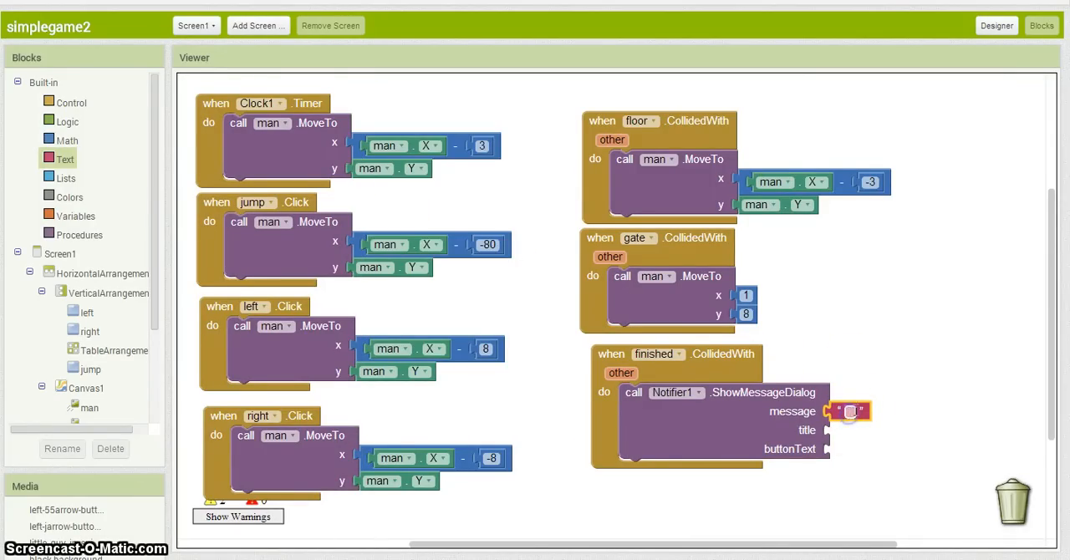
type("you won")
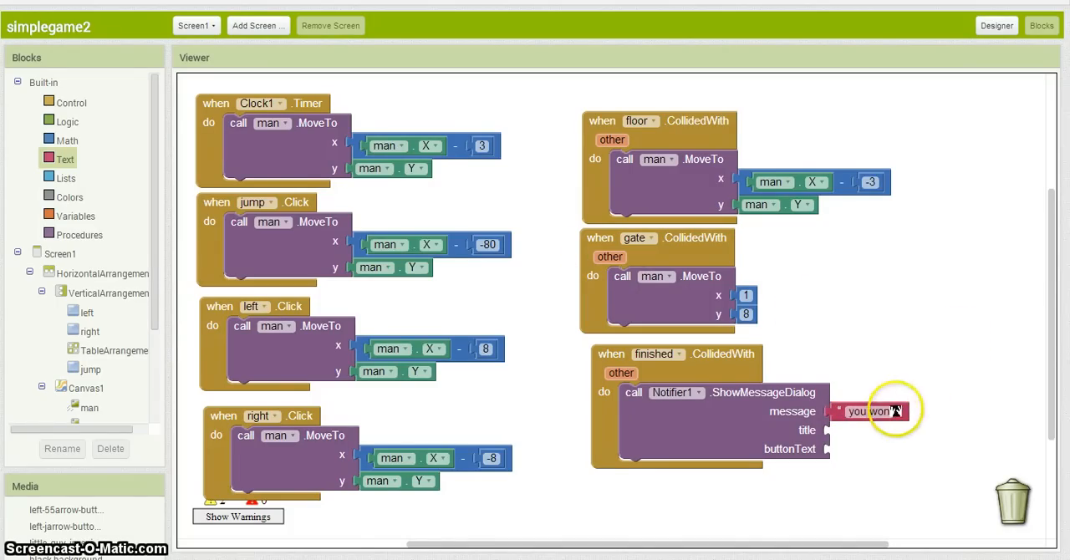
Duplicate the 'you won' text into the title and button text, the latter to become 'ok'
right_click(869, 411)
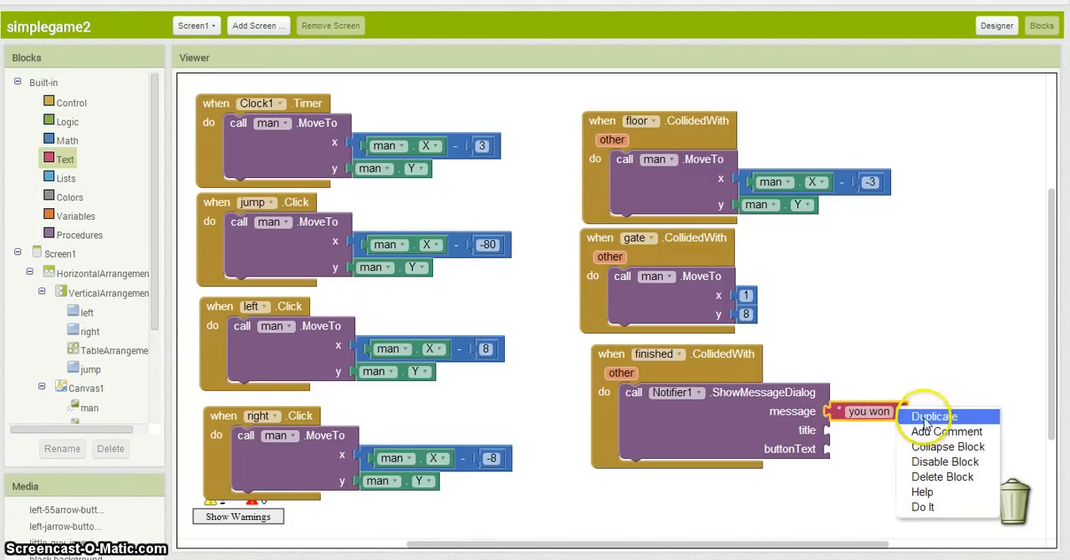
left_click(933, 417)
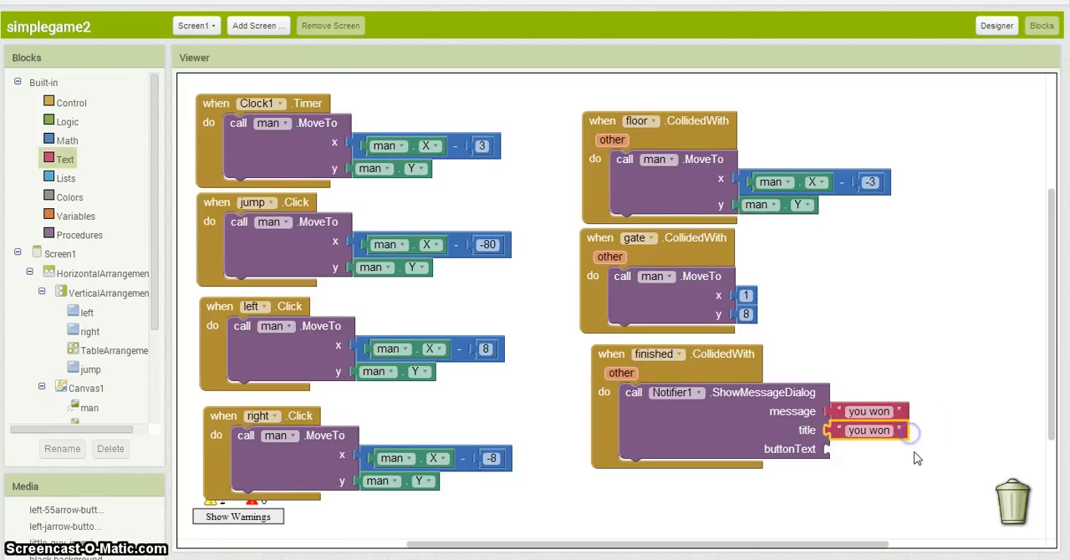
right_click(870, 432)
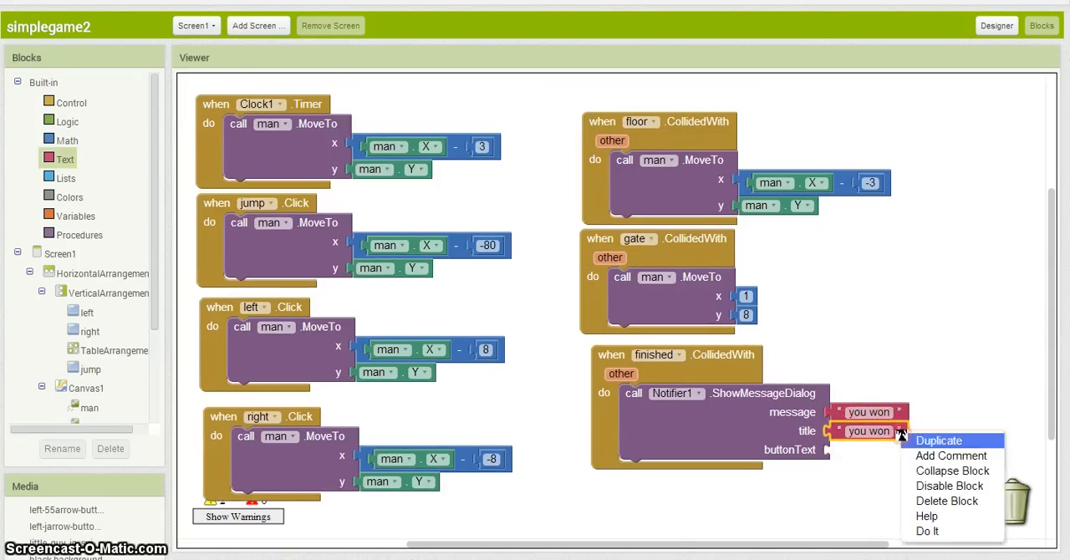
left_click(938, 440)
type("ok")
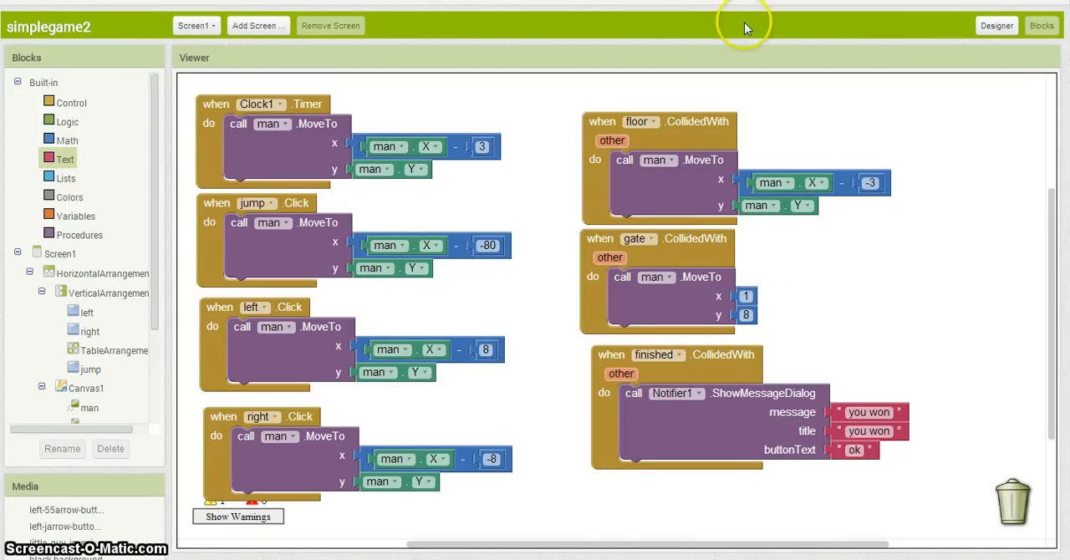
mouse_move(285, 134)
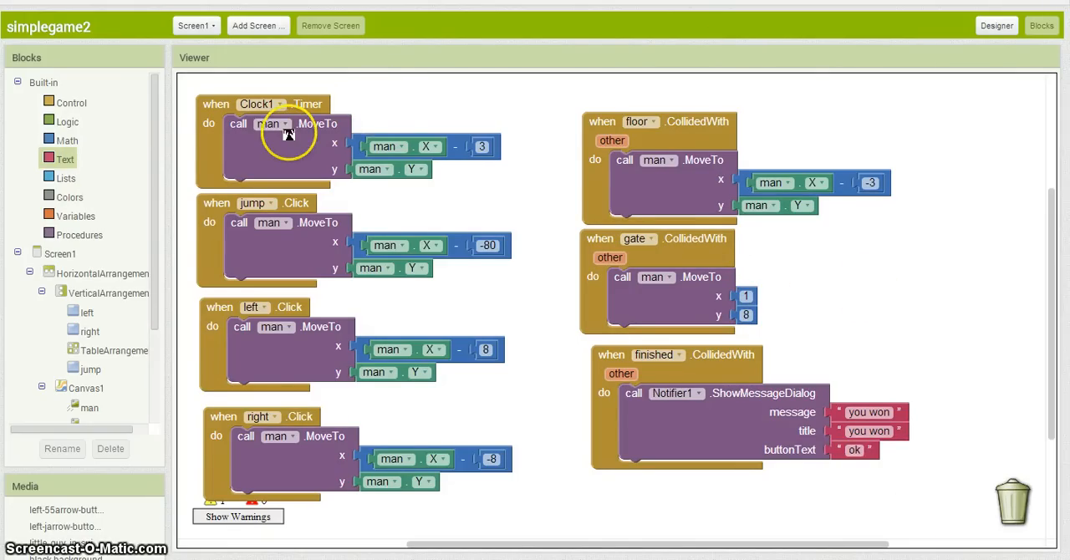
mouse_move(310, 276)
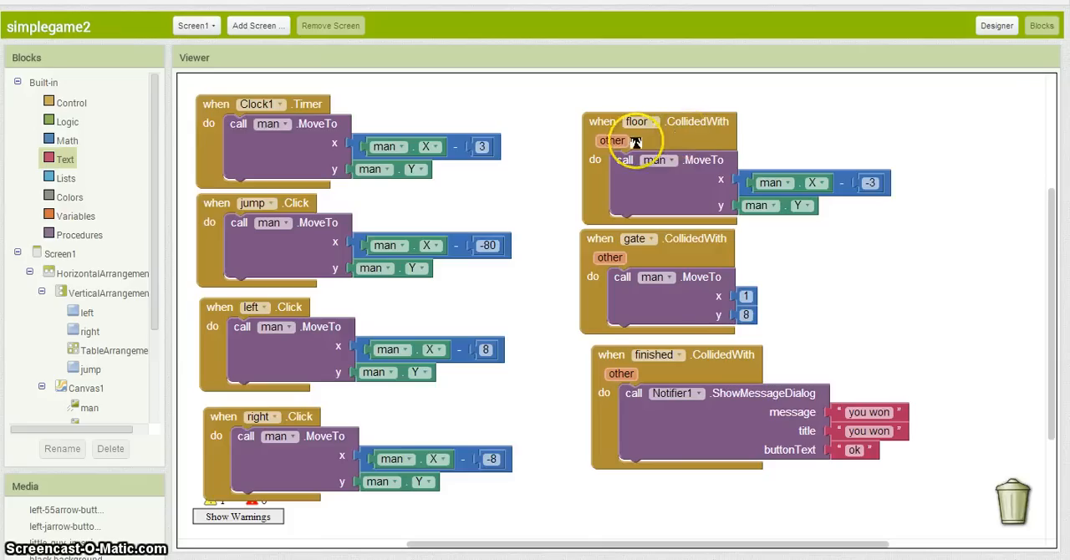
mouse_move(800, 233)
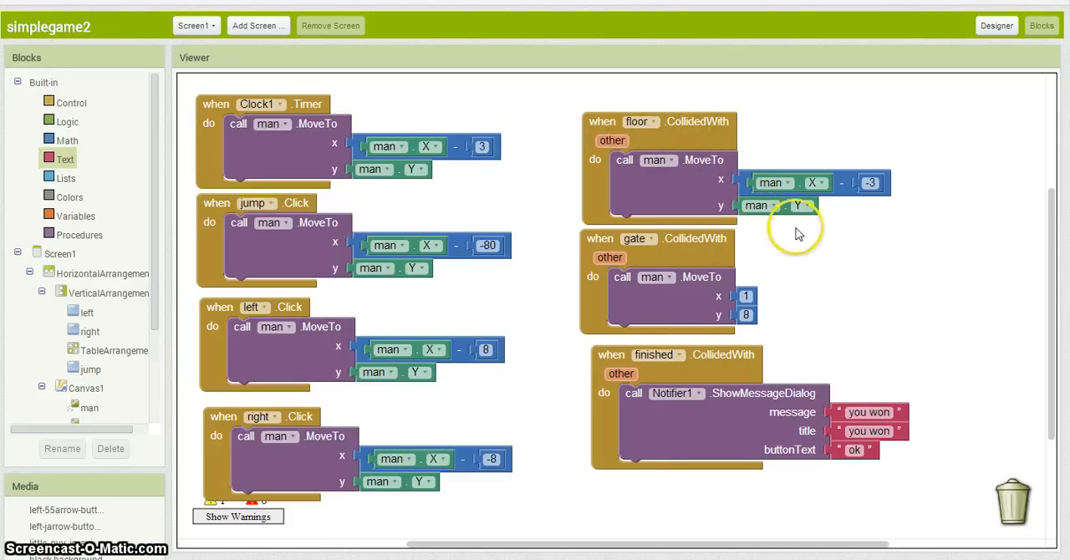
mouse_move(718, 302)
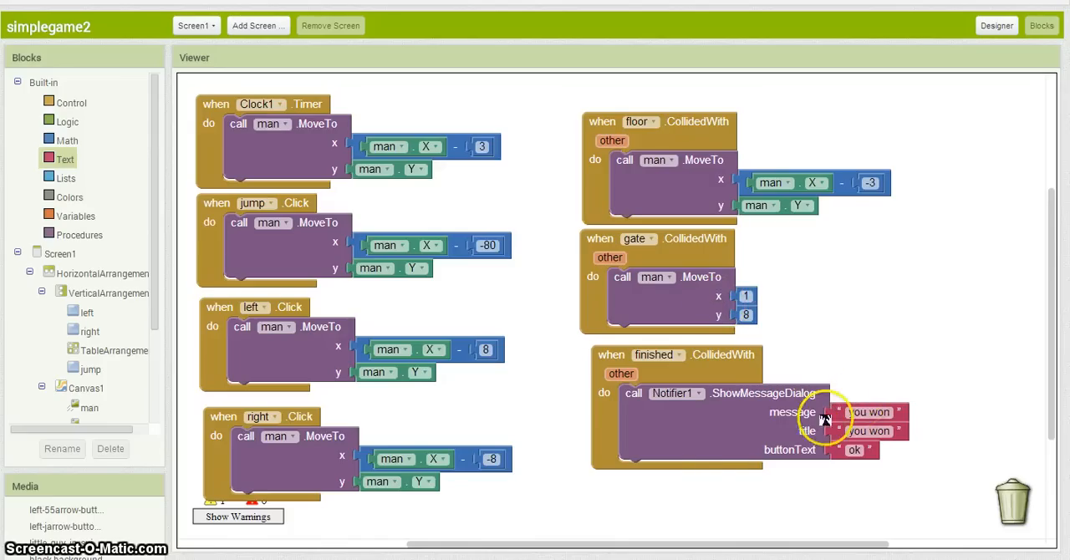
mouse_move(926, 323)
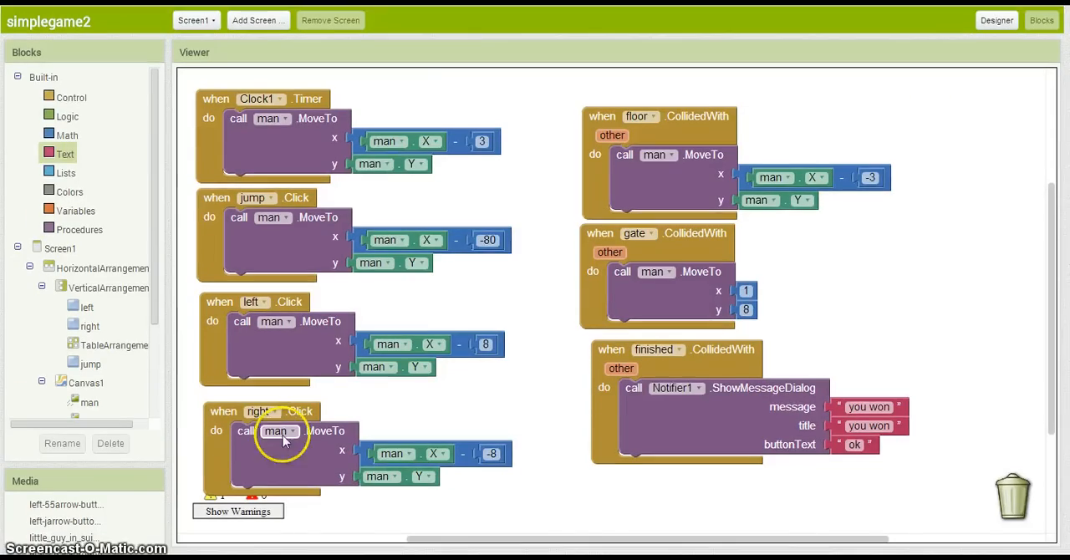
mouse_move(445, 97)
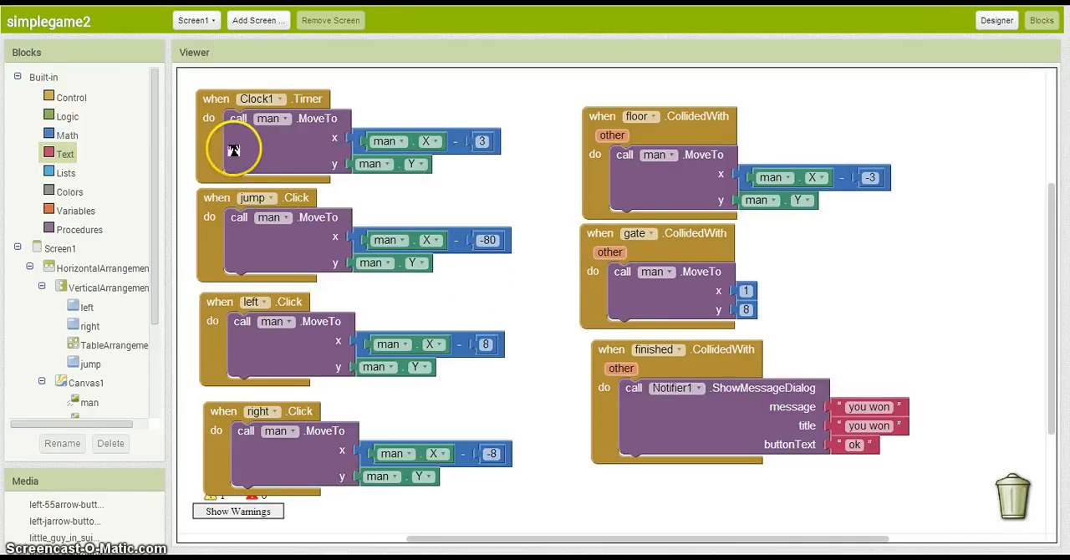
mouse_move(334, 321)
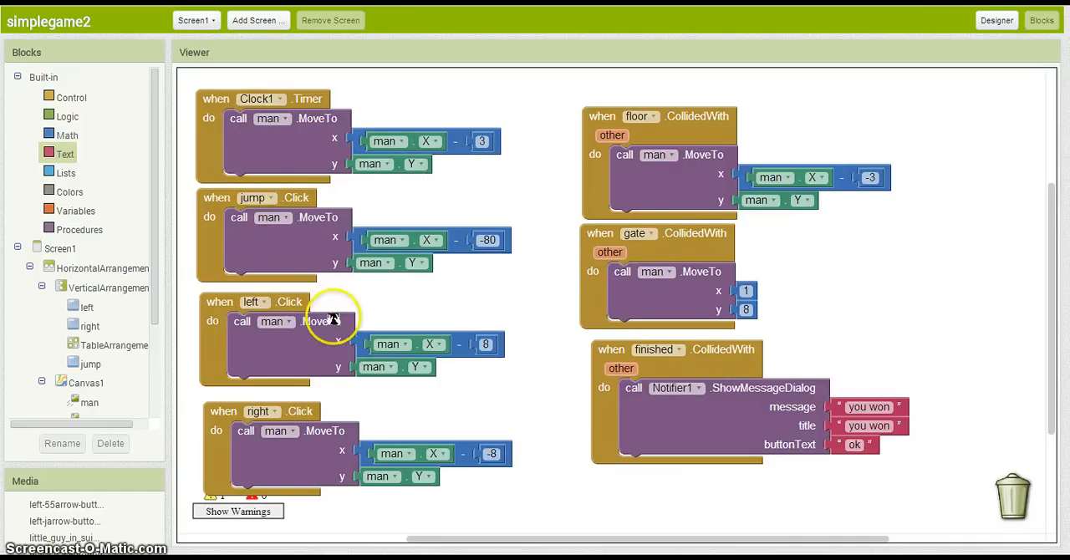
mouse_move(318, 416)
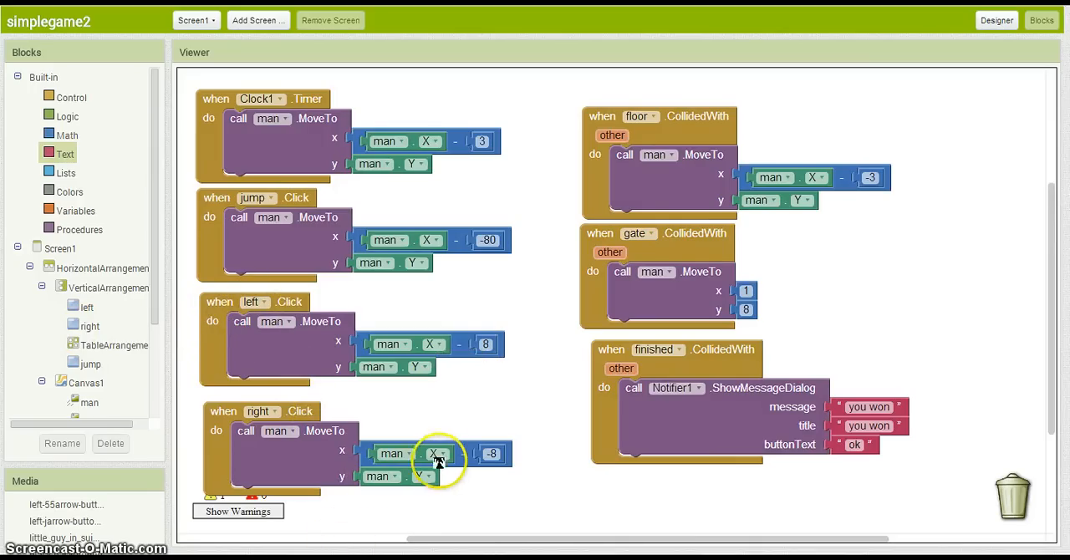
mouse_move(618, 505)
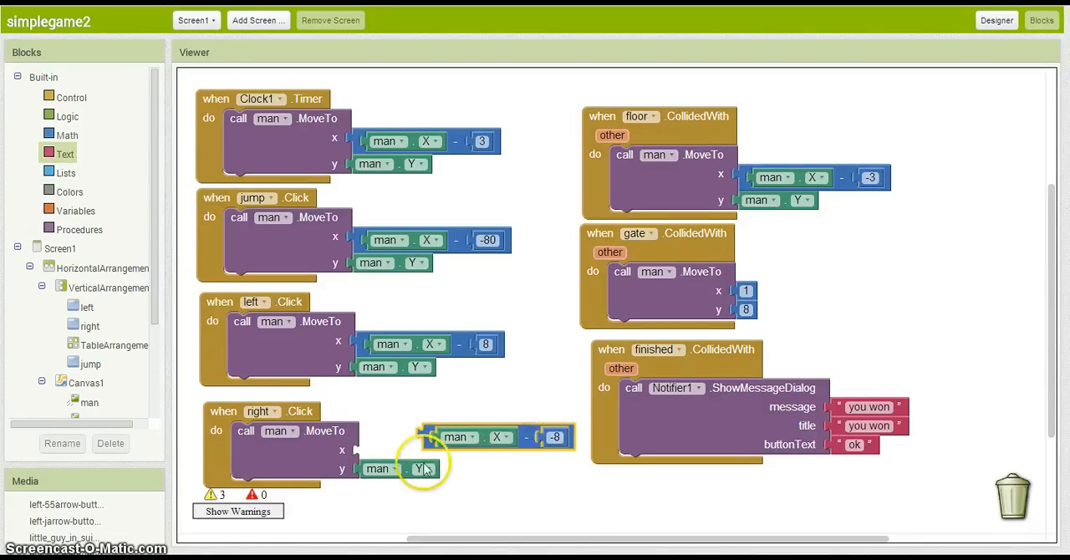
Make right.Click keep man.X for x and subtract from man.Y for y
left_click_drag(422, 468, 398, 449)
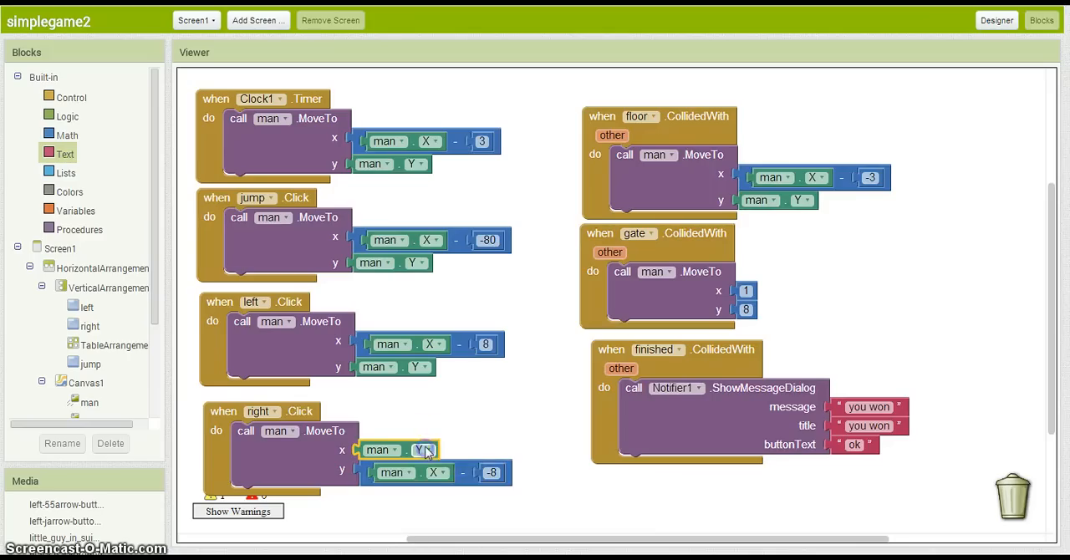
left_click(422, 450)
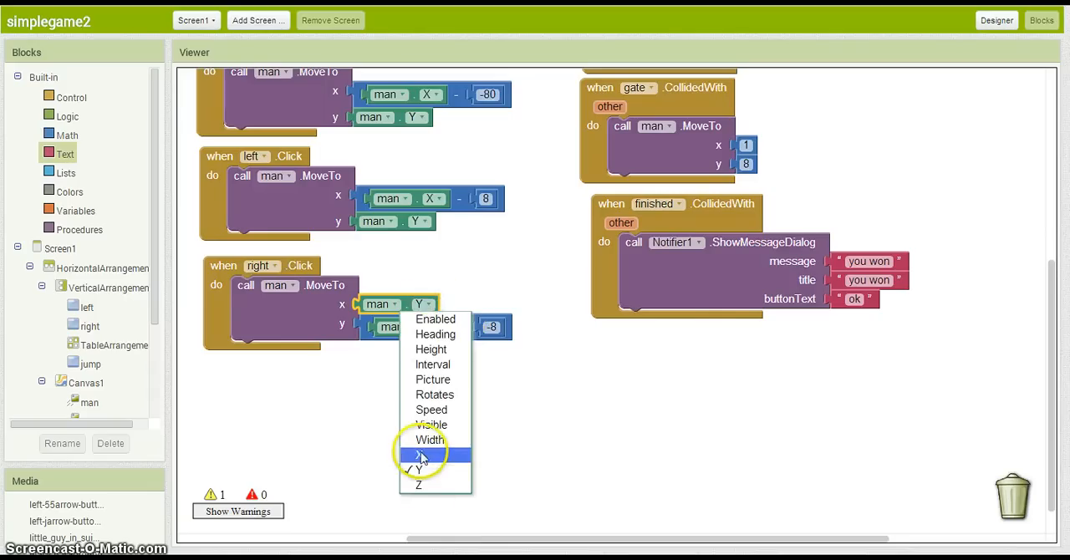
left_click(418, 455)
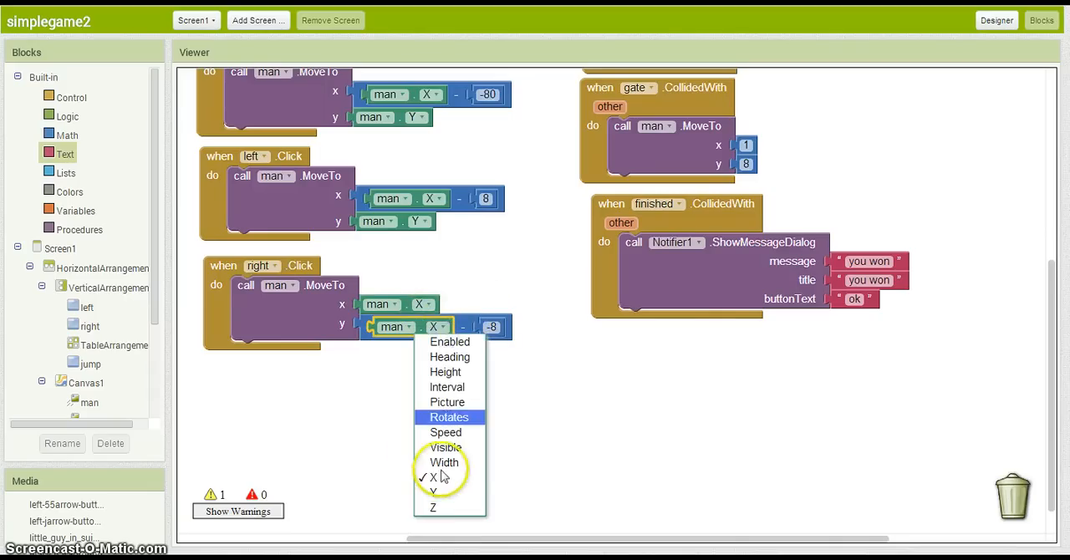
left_click(431, 479)
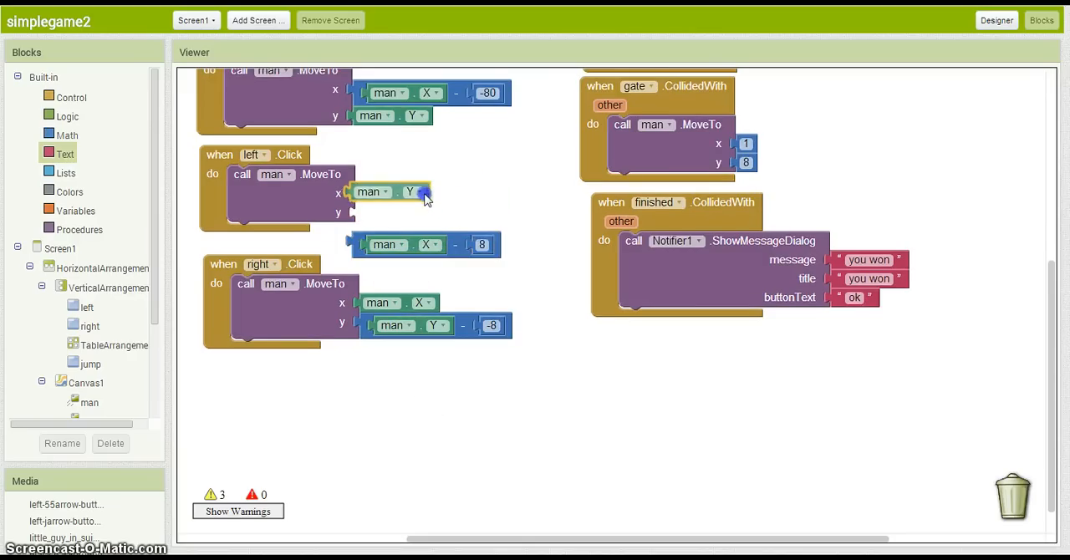
Make left.Click keep man.X for x and subtract from man.Y for y
left_click(418, 192)
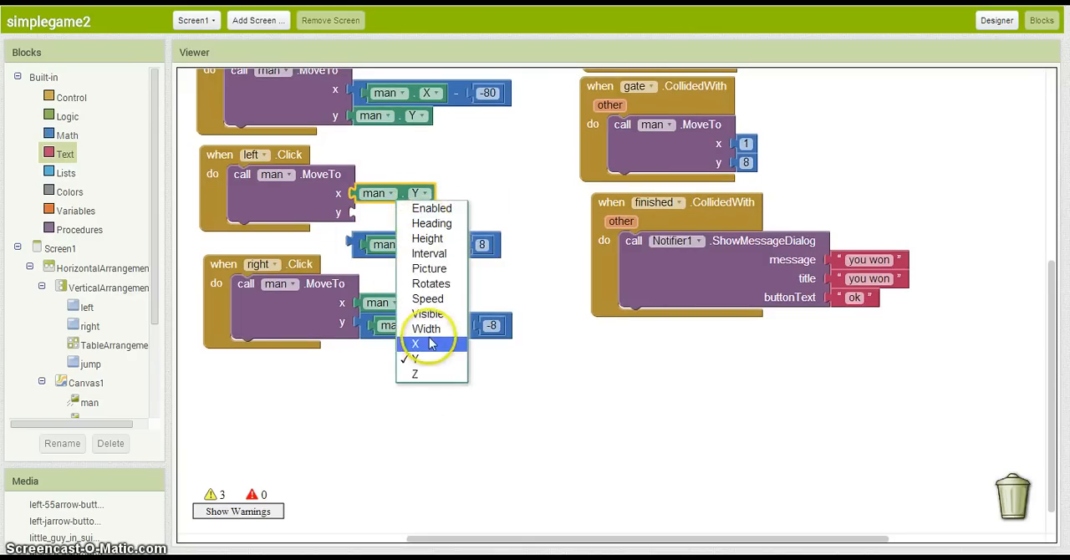
left_click(415, 343)
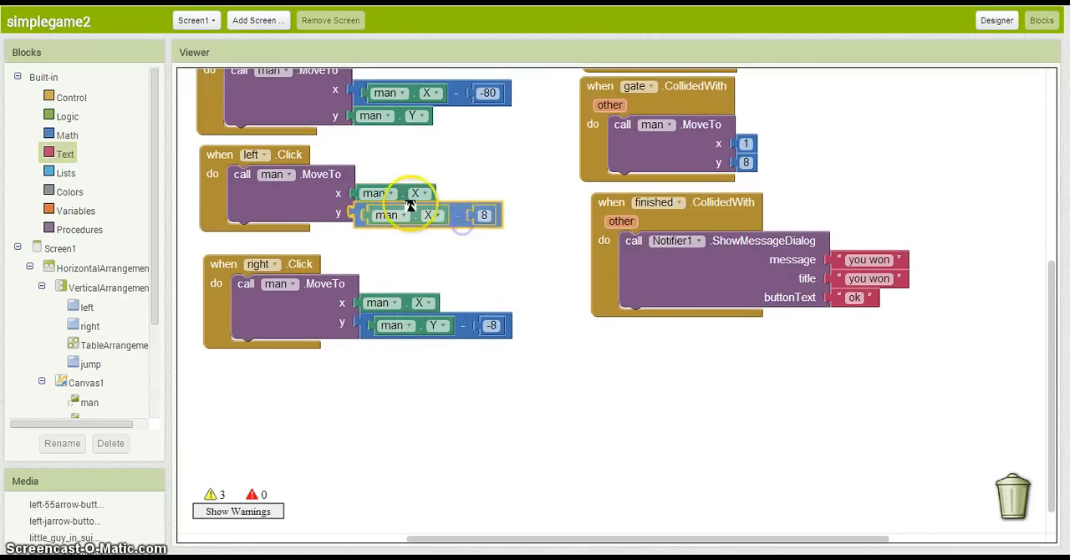
left_click(431, 216)
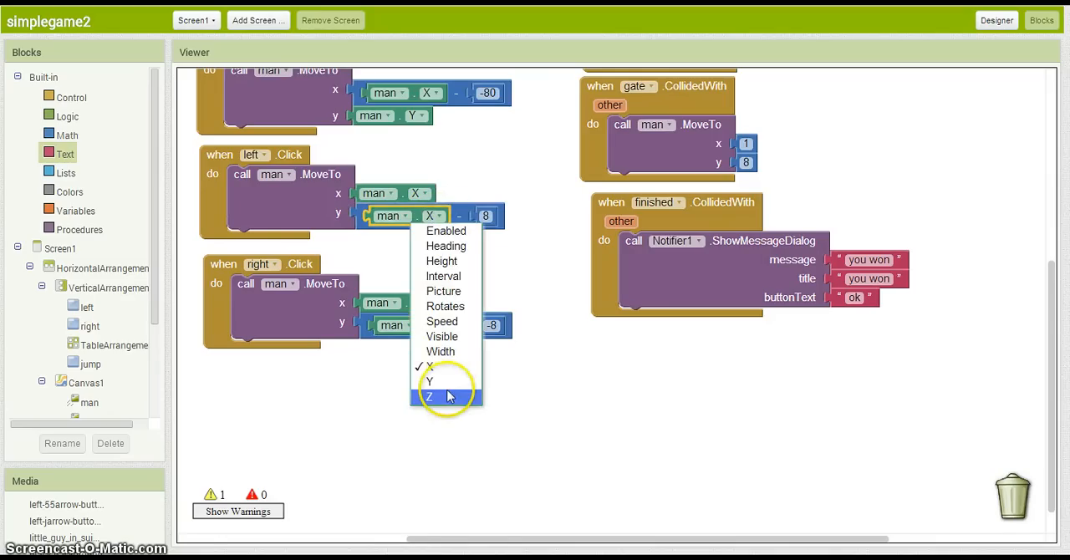
left_click(428, 381)
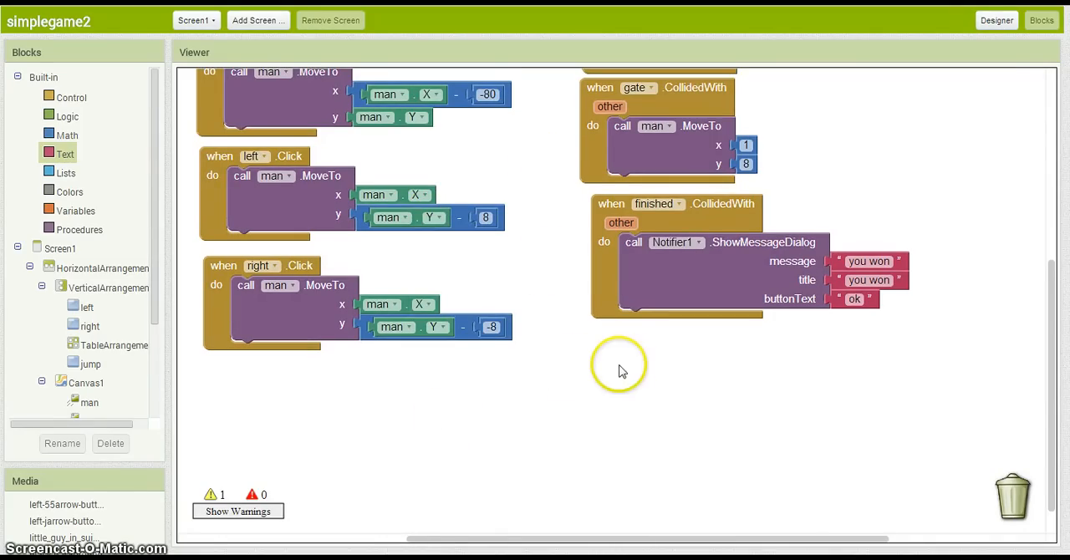
mouse_move(701, 341)
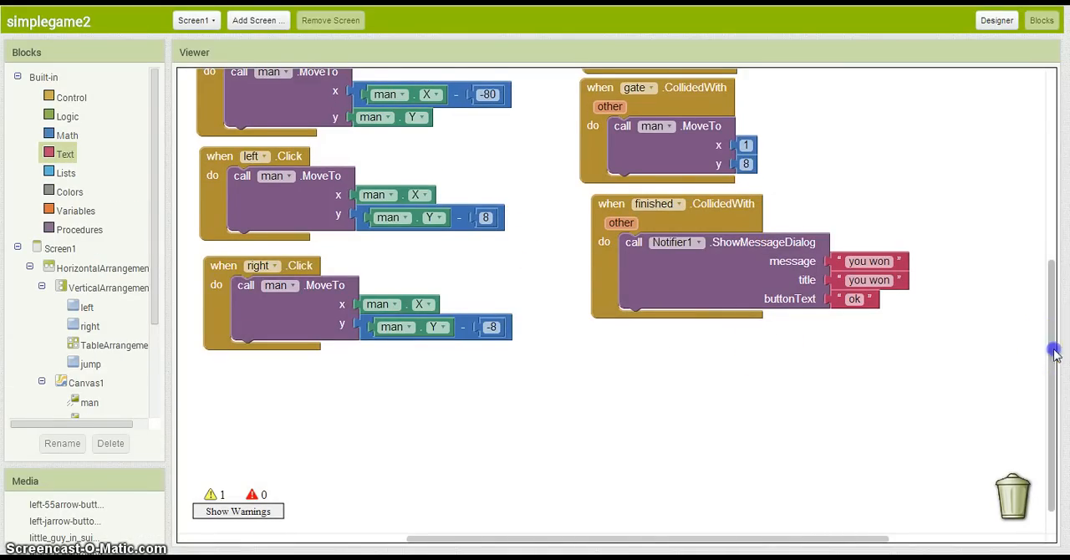
Review all blocks and return to the Screen1 Designer layout
scroll("up", 3)
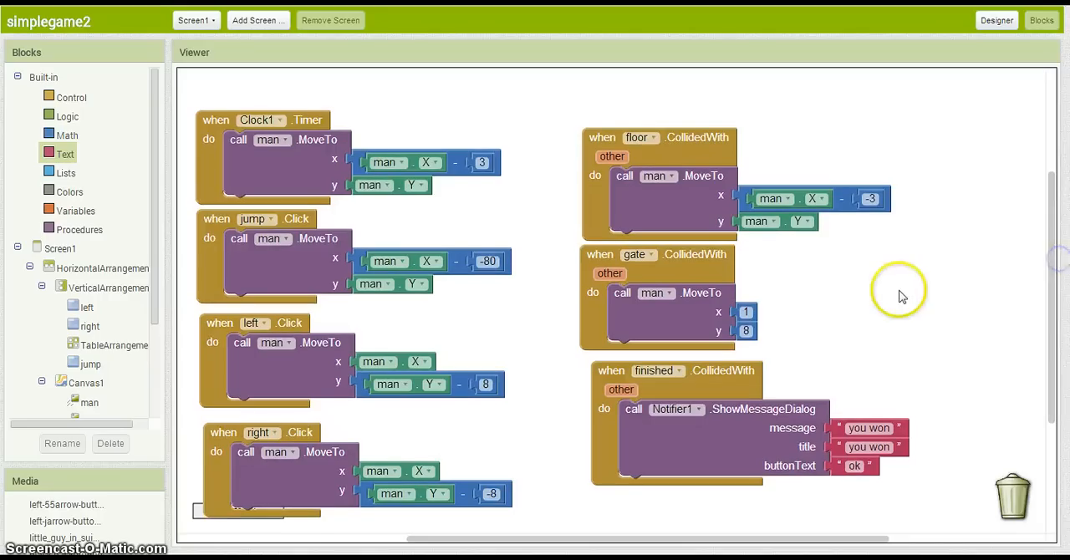
mouse_move(887, 259)
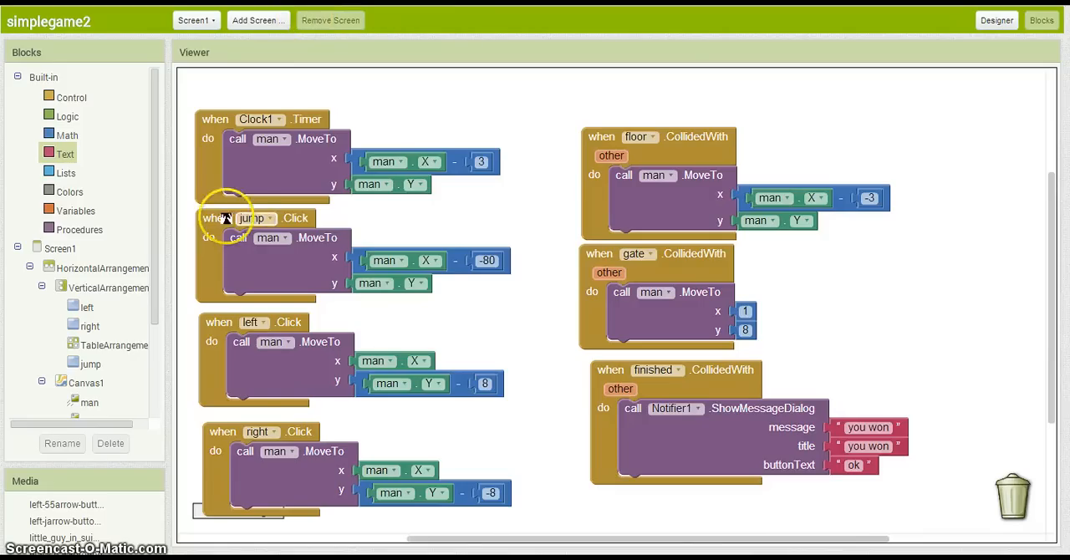
left_click(996, 20)
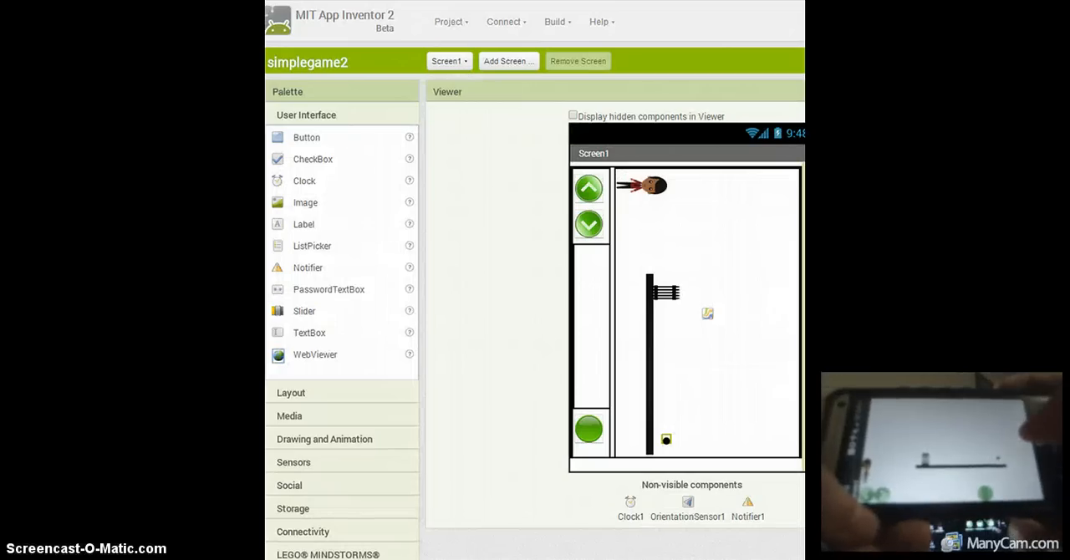